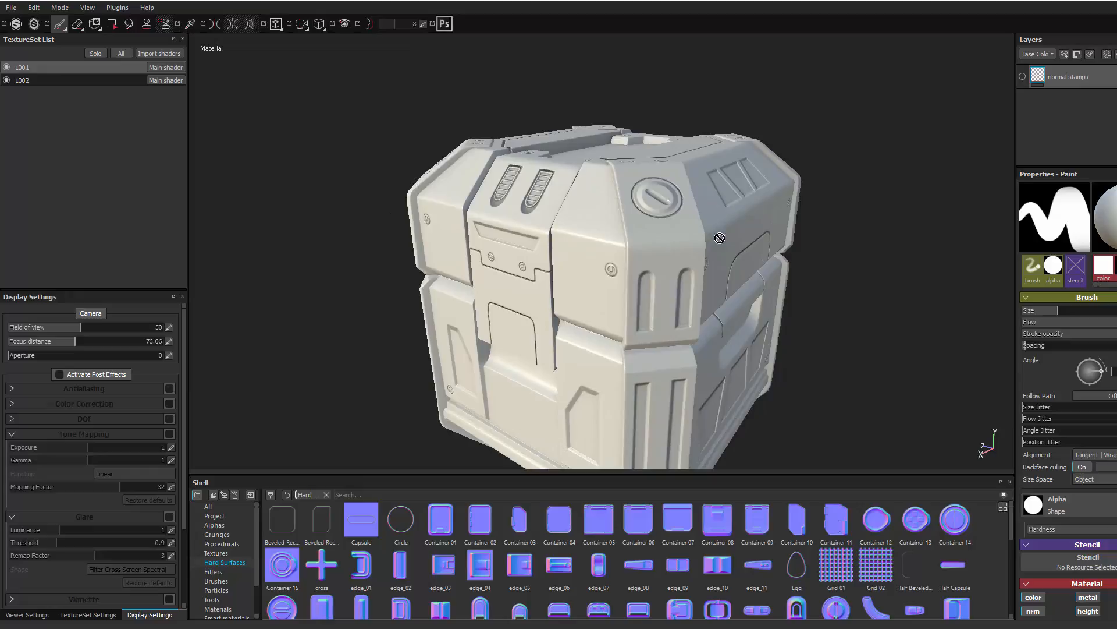
# Step: Orbit the viewport around the crate to view its front, side panel and top
pyautogui.moveTo(719, 238); pyautogui.dragTo(573, 245)
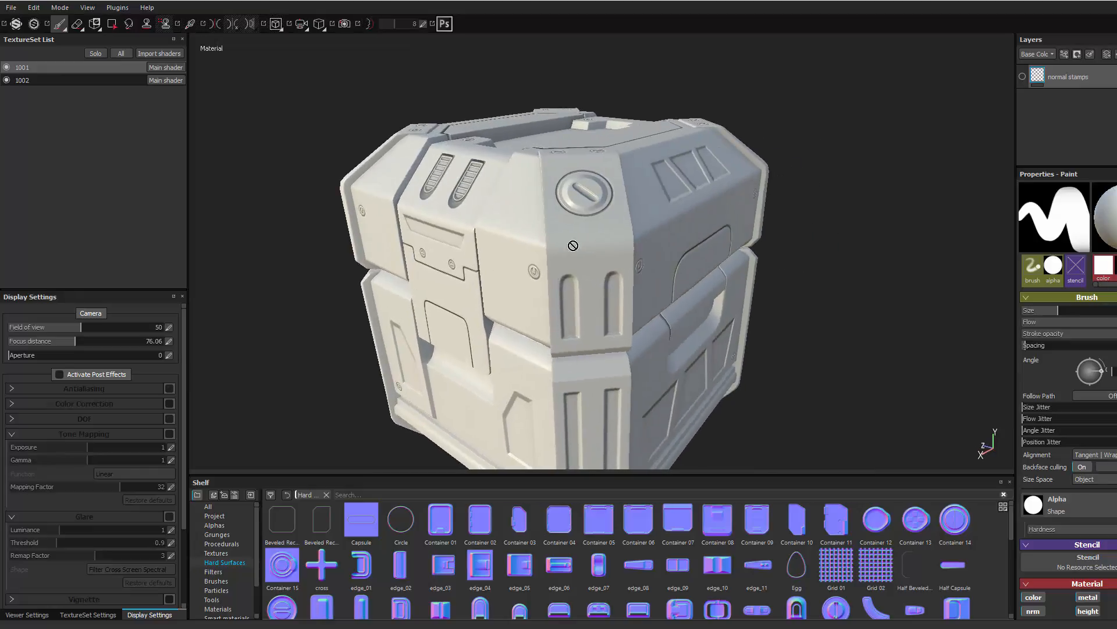
pyautogui.moveTo(572, 246); pyautogui.dragTo(700, 199)
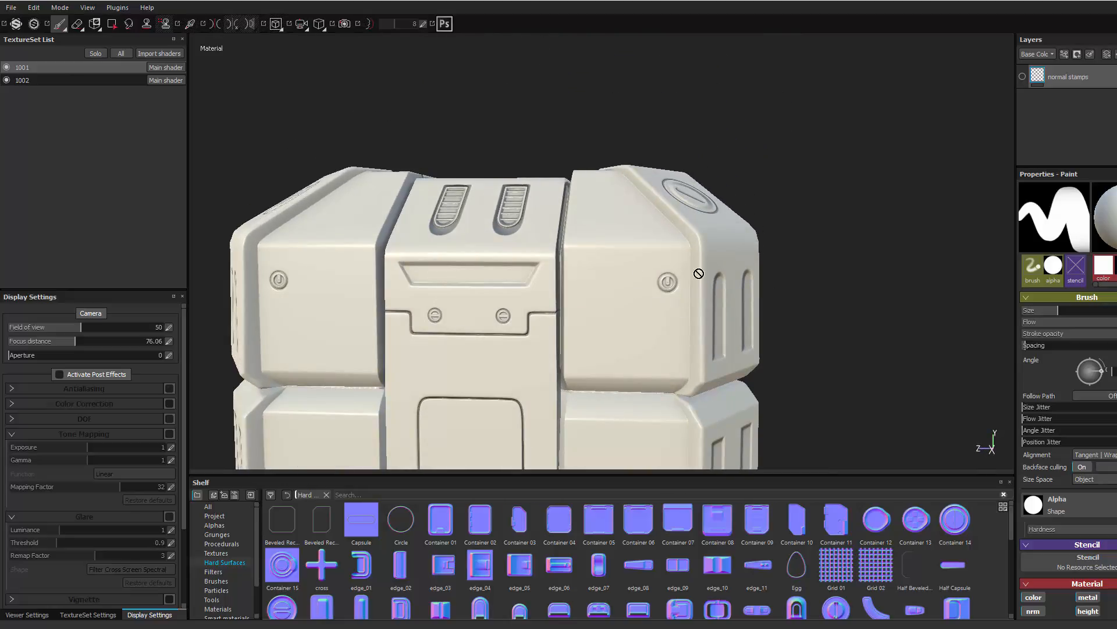
pyautogui.moveTo(699, 273); pyautogui.dragTo(790, 330)
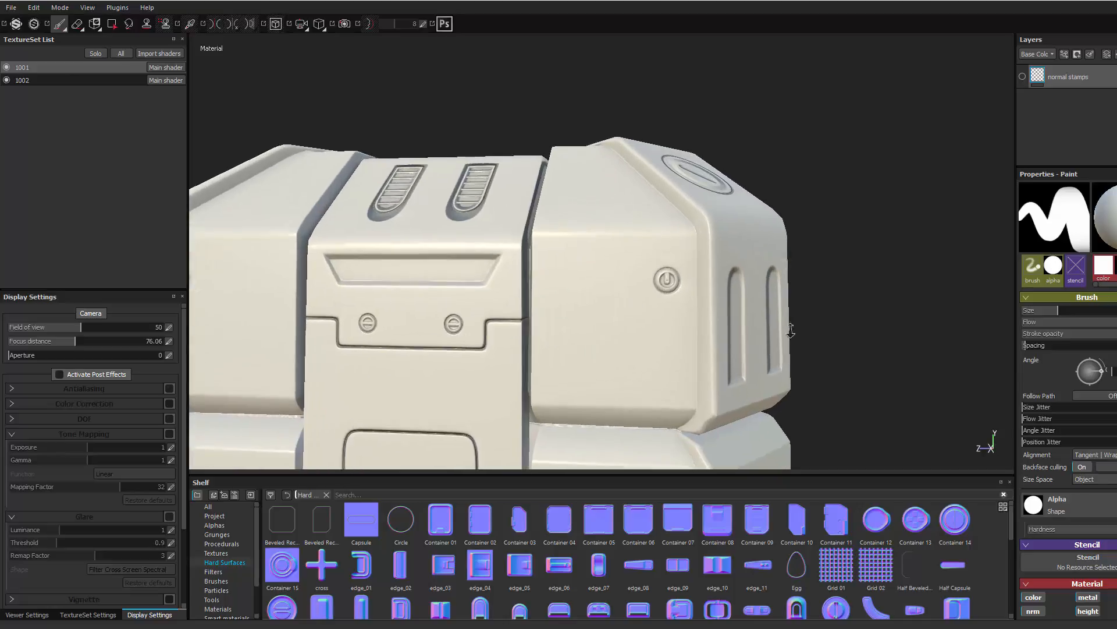
pyautogui.moveTo(790, 330); pyautogui.dragTo(695, 277)
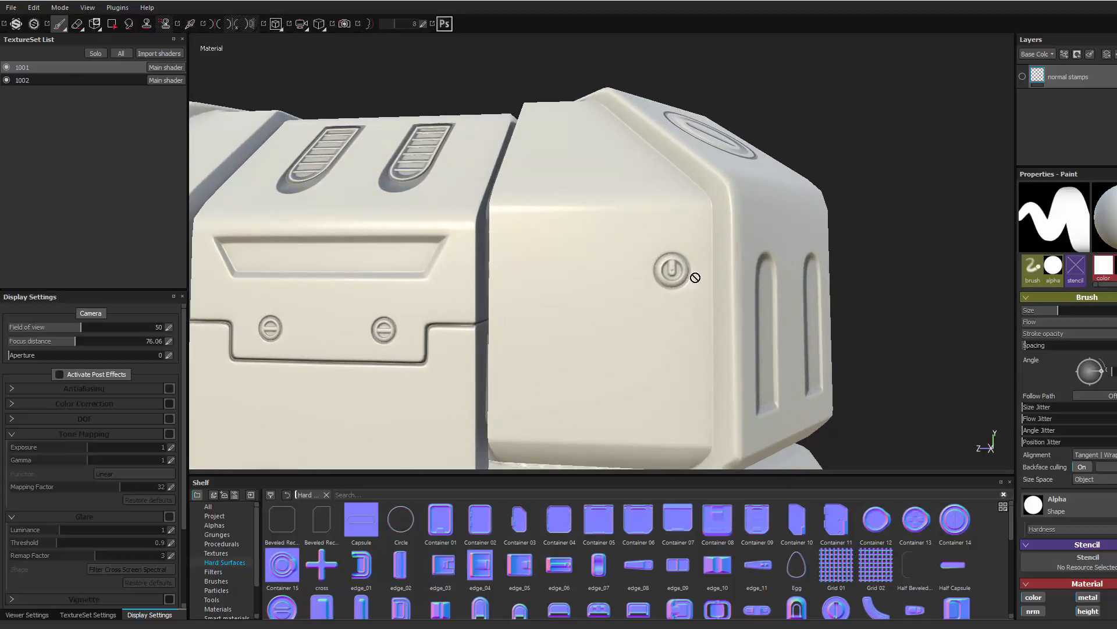
pyautogui.moveTo(694, 277); pyautogui.dragTo(749, 314)
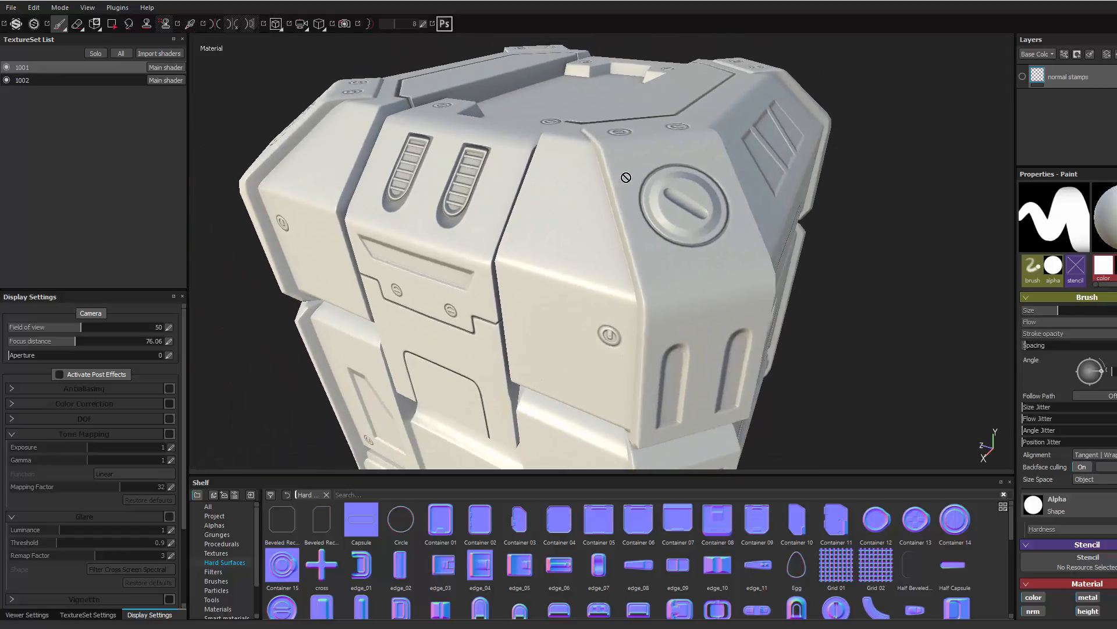
pyautogui.moveTo(993, 89)
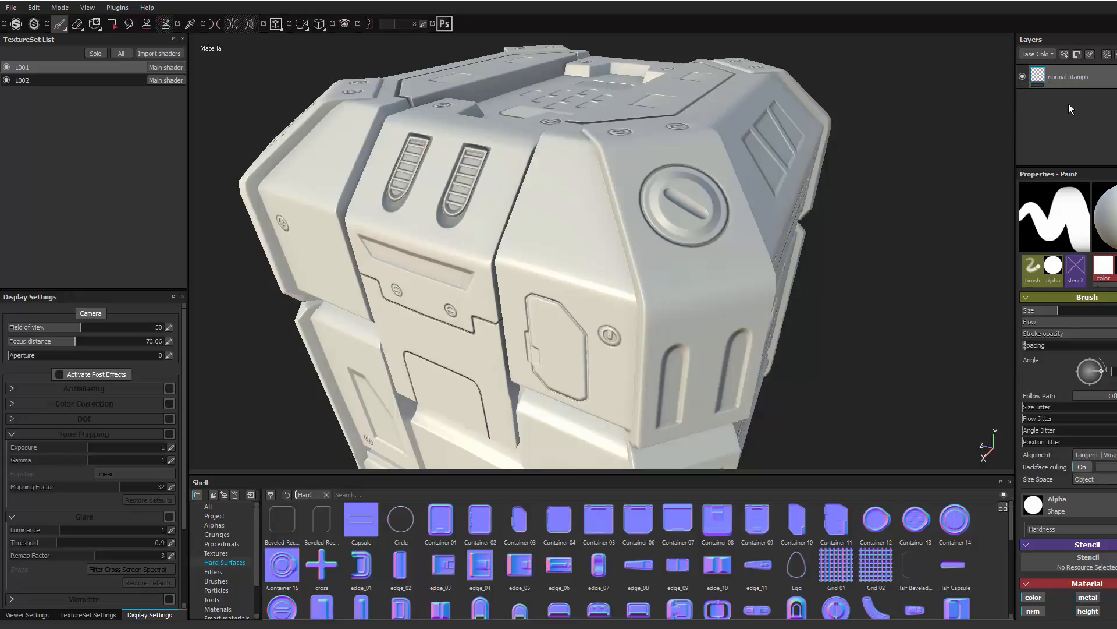
pyautogui.moveTo(687, 299)
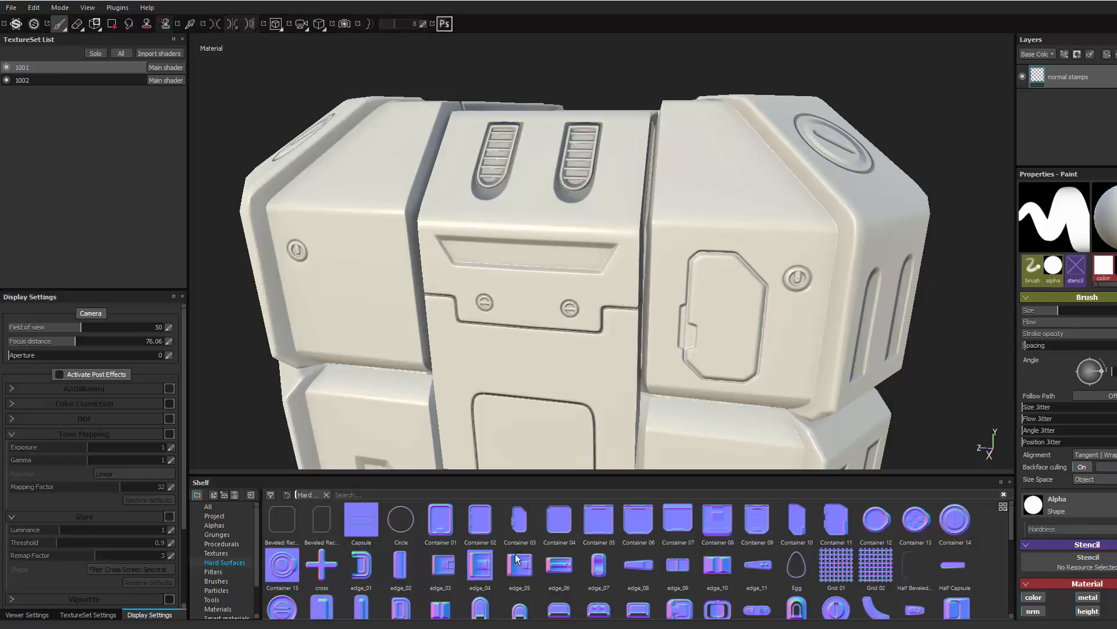
# Step: Scroll the Hard Surfaces shelf to Container 15 and orbit around the crate
pyautogui.scroll(-3)
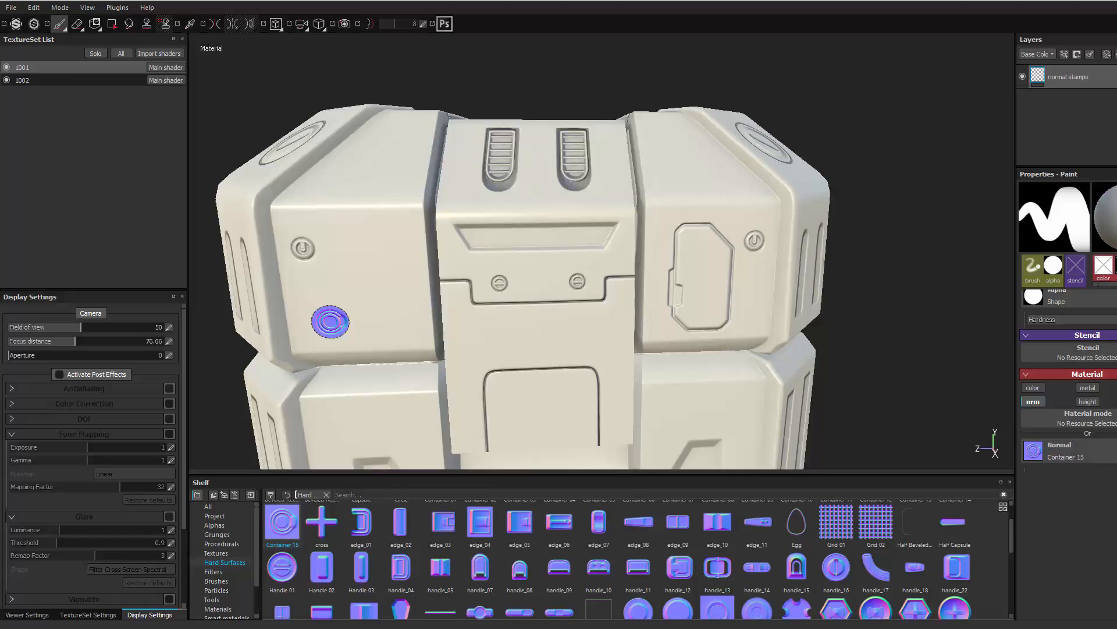
pyautogui.moveTo(498, 286); pyautogui.dragTo(470, 336)
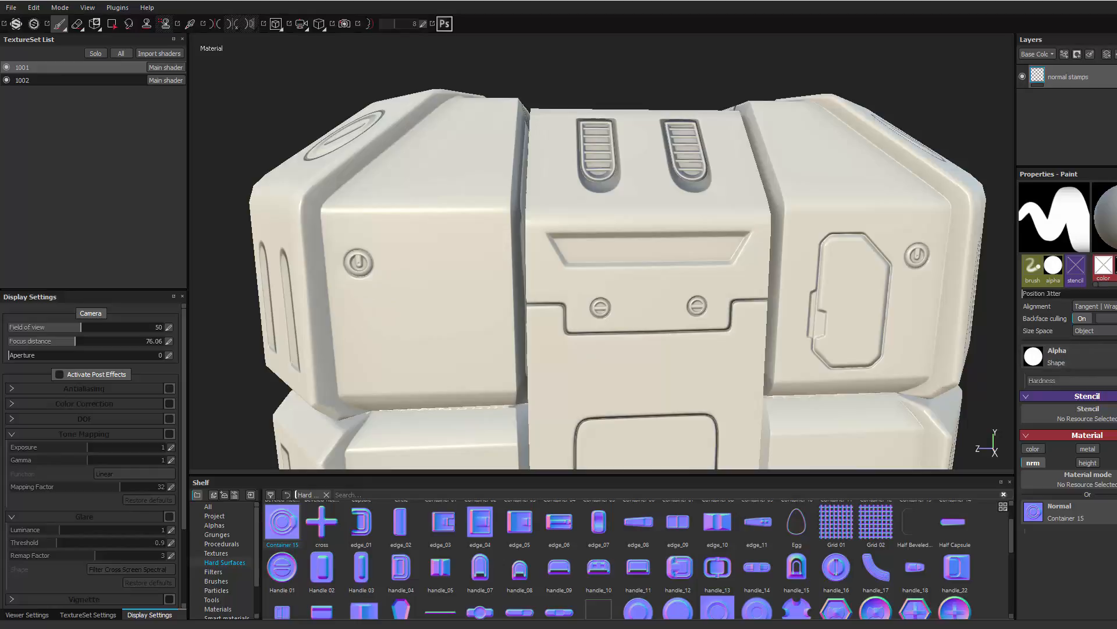
# Step: Adjust the round flat-normal brush over the side panel beside the octagonal hatch
pyautogui.click(551, 334)
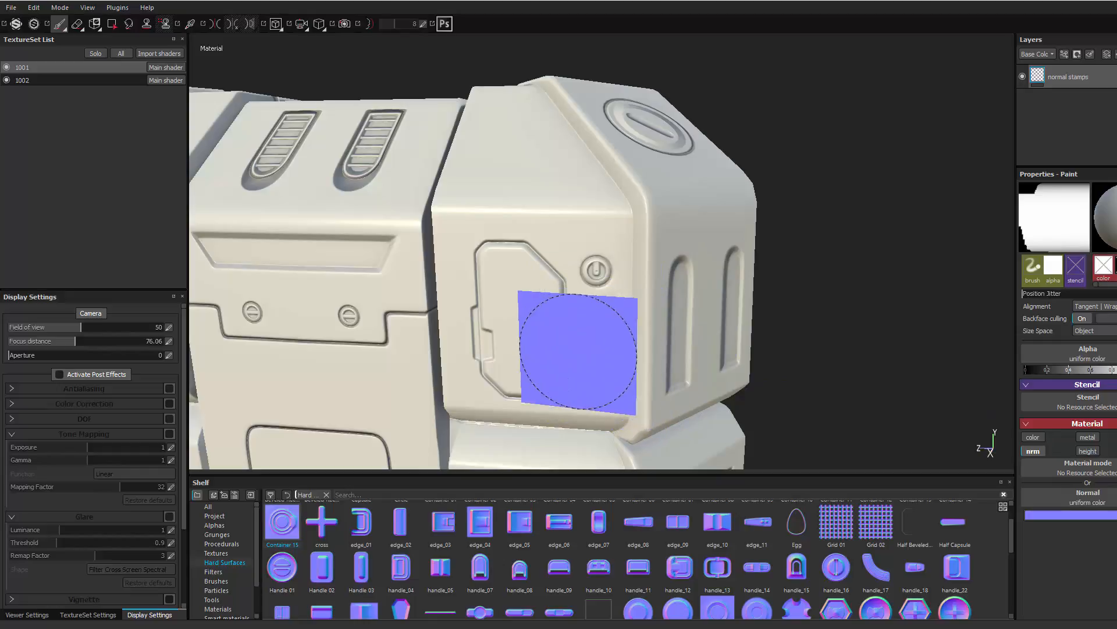
pyautogui.moveTo(817, 387)
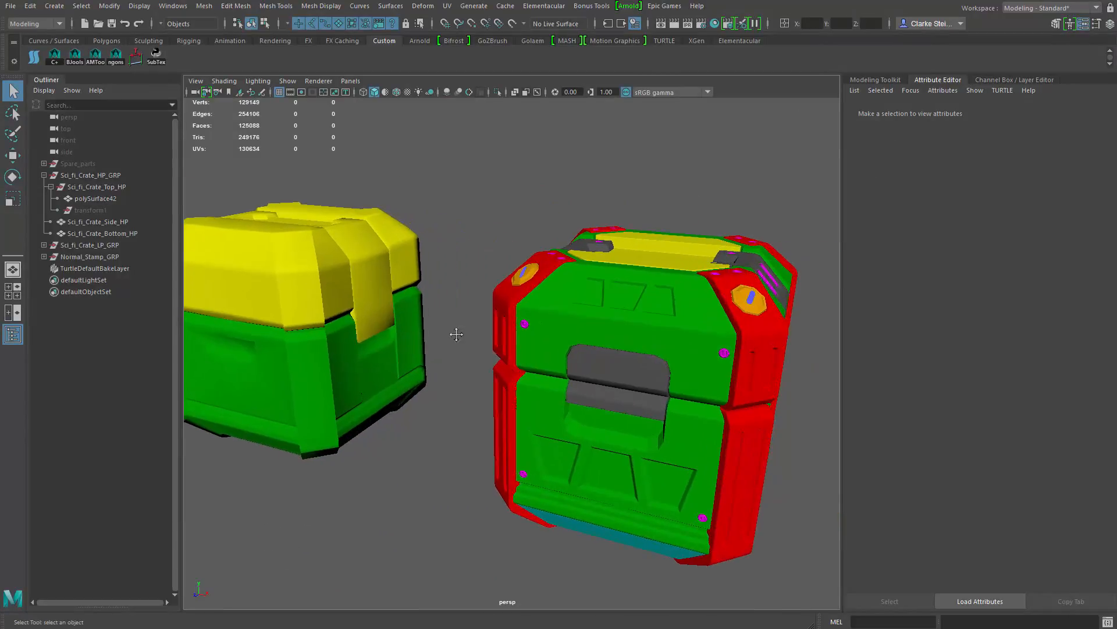
# Step: Show the Channel Box and select Sci_fi_Crate_Top_HP in the Outliner
pyautogui.click(95, 198)
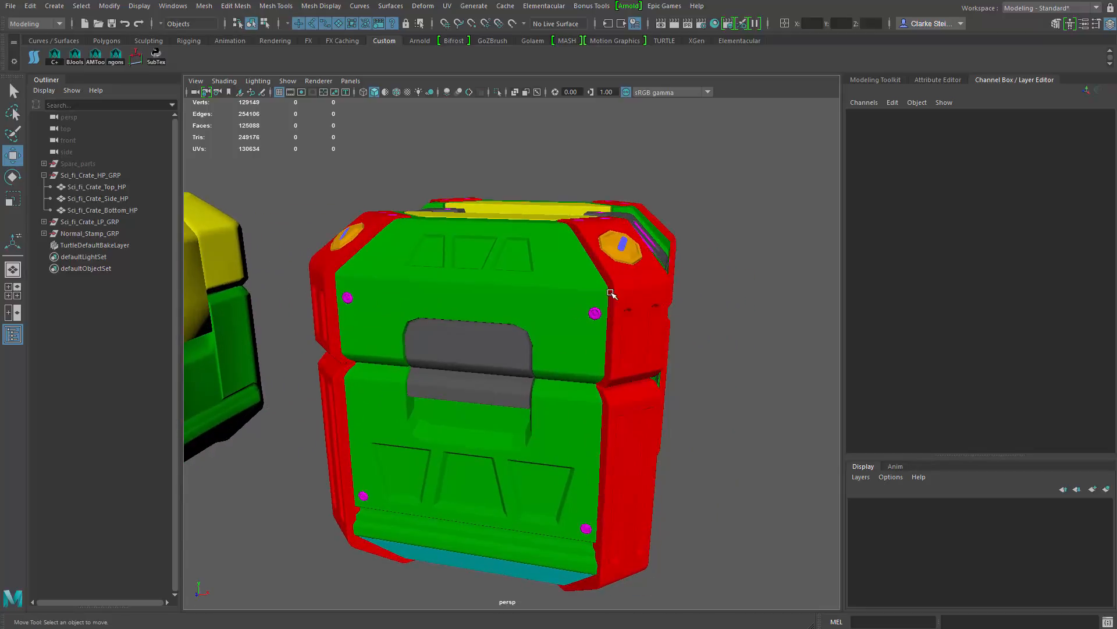
pyautogui.click(96, 187)
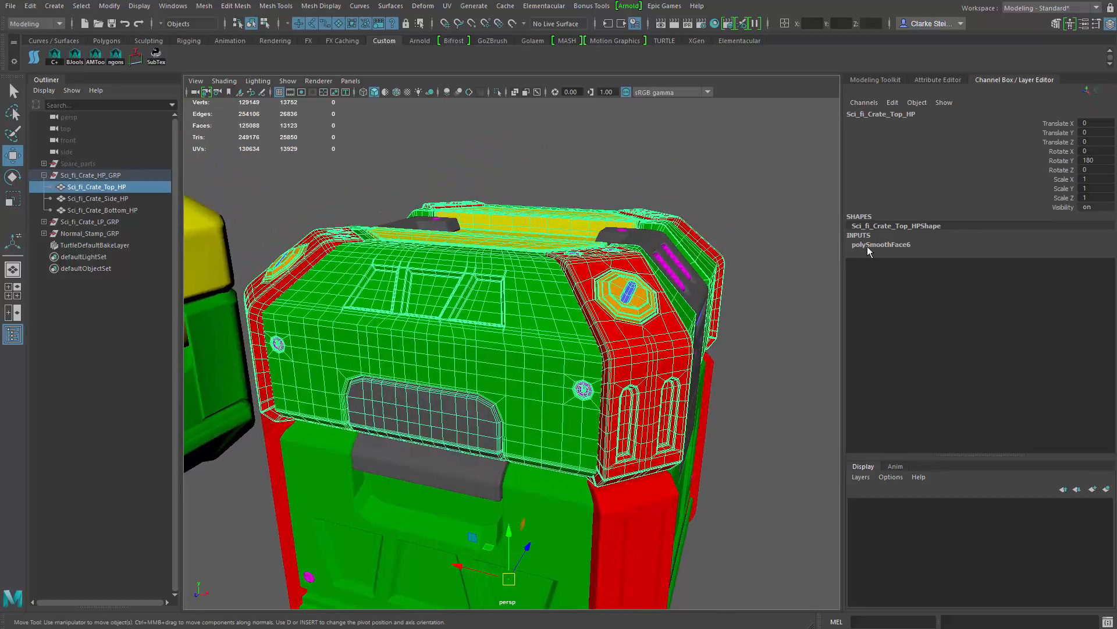
# Step: Apply Mesh > Smooth to Sci_fi_Crate_Top_HP and enter 0 for polySmoothFace6 Divisions
pyautogui.click(881, 244)
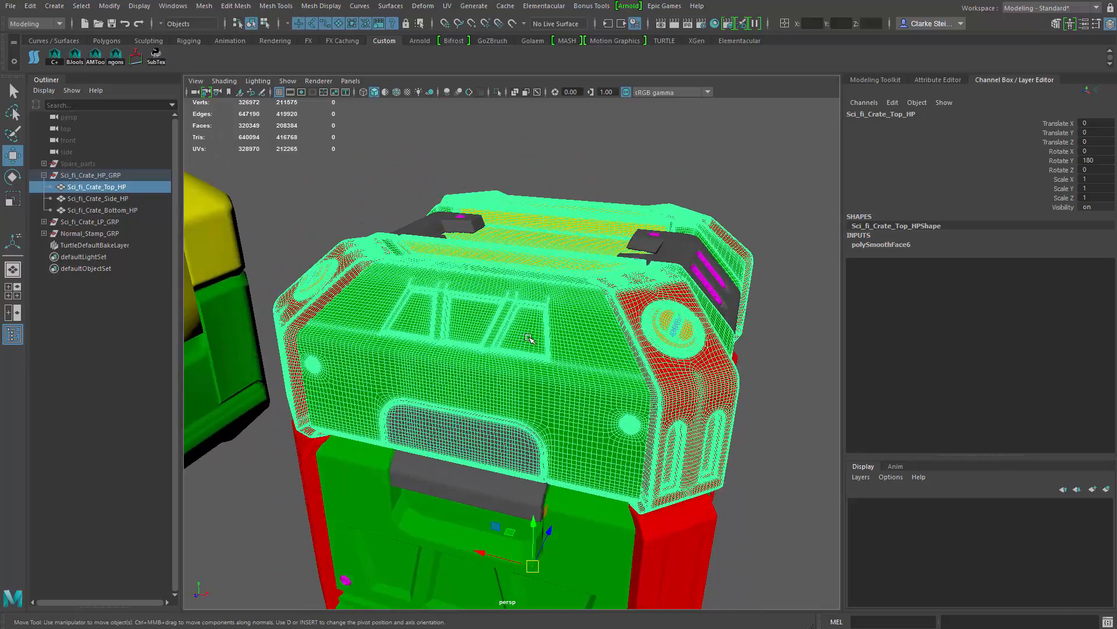
pyautogui.click(204, 5)
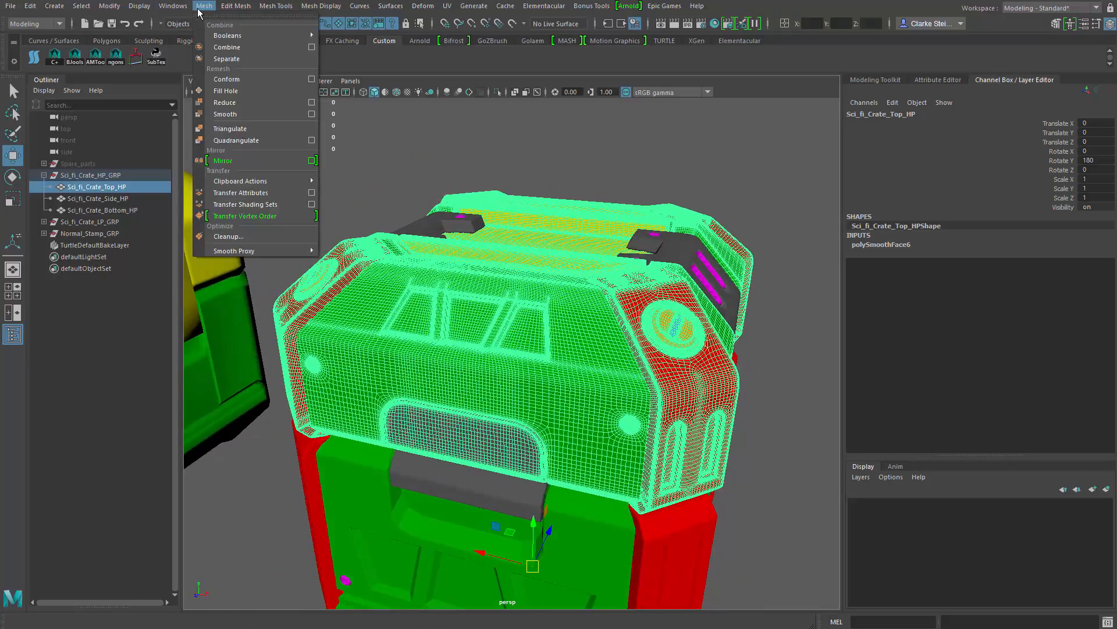
pyautogui.moveTo(225, 114)
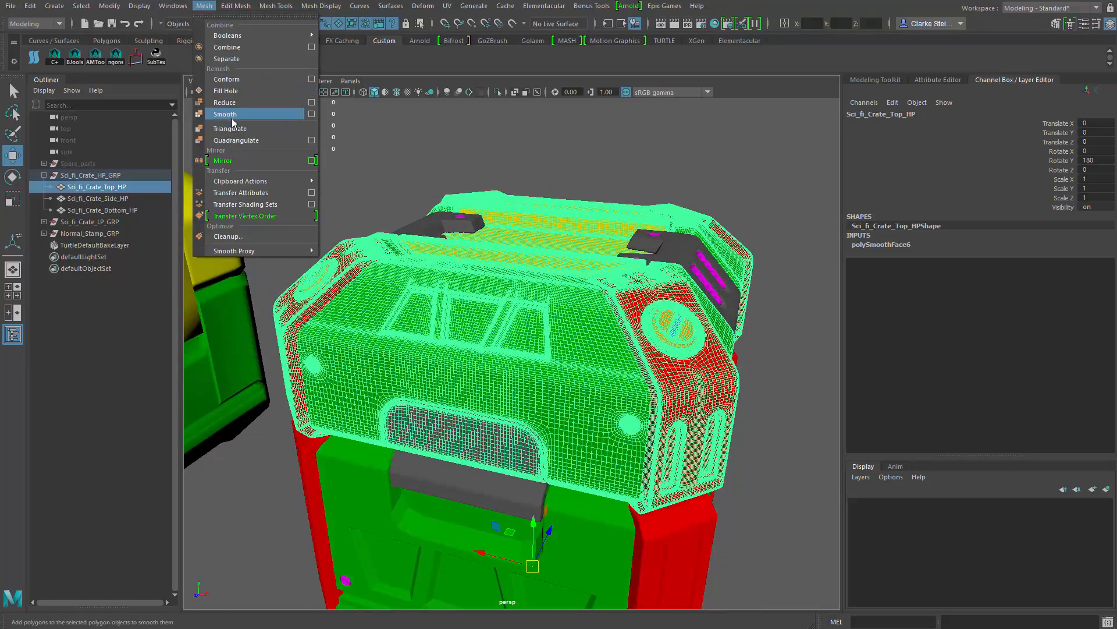
pyautogui.click(225, 114)
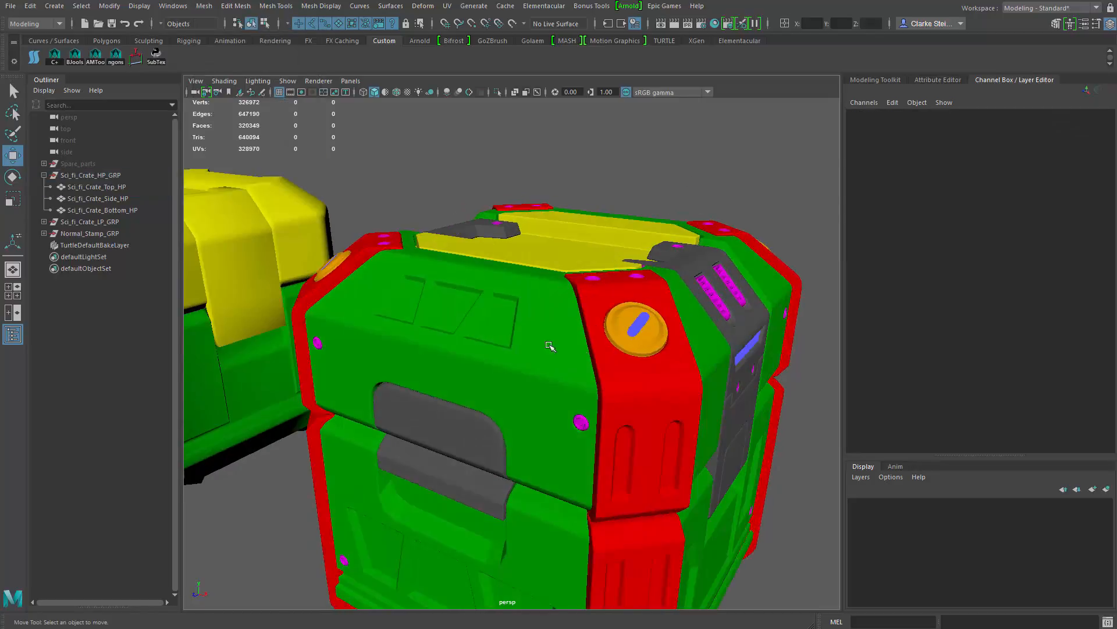
pyautogui.click(98, 186)
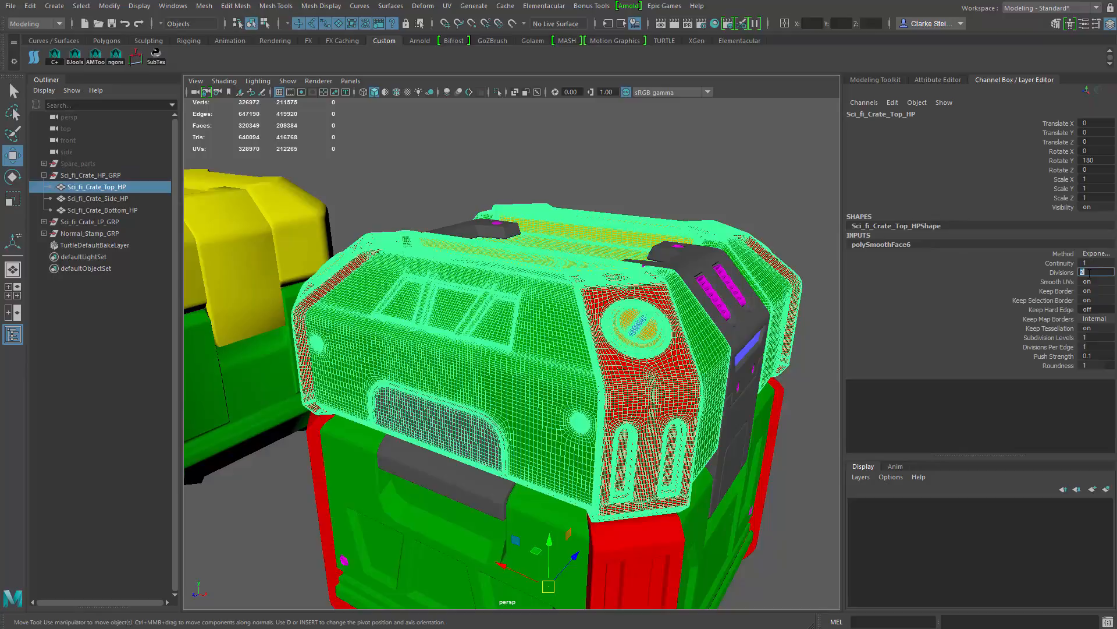
pyautogui.write('0')
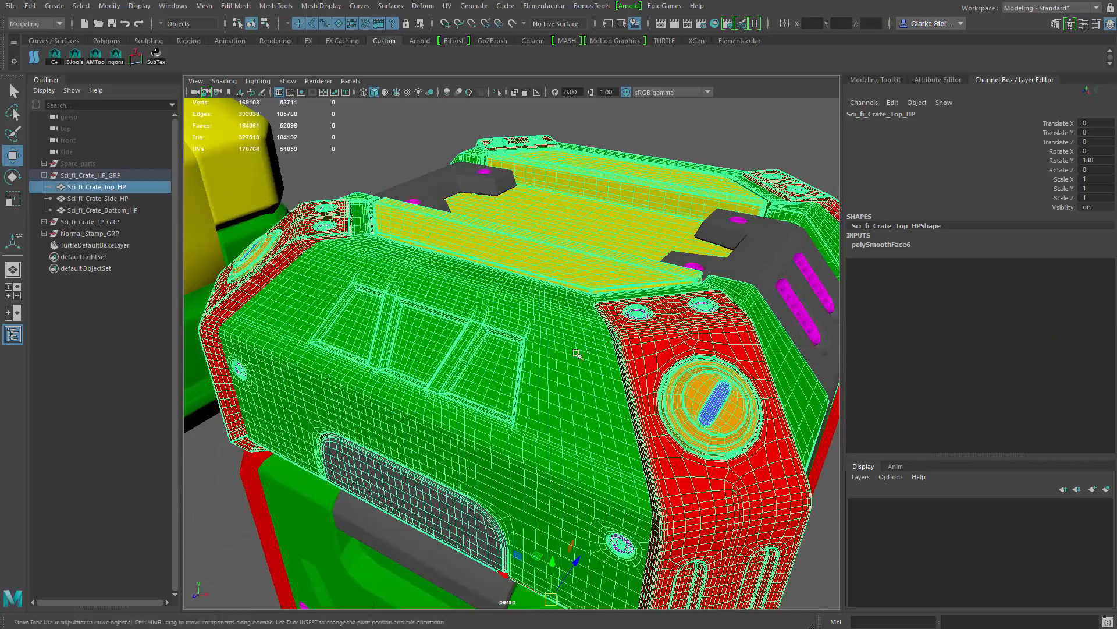
pyautogui.moveTo(578, 356); pyautogui.dragTo(613, 396)
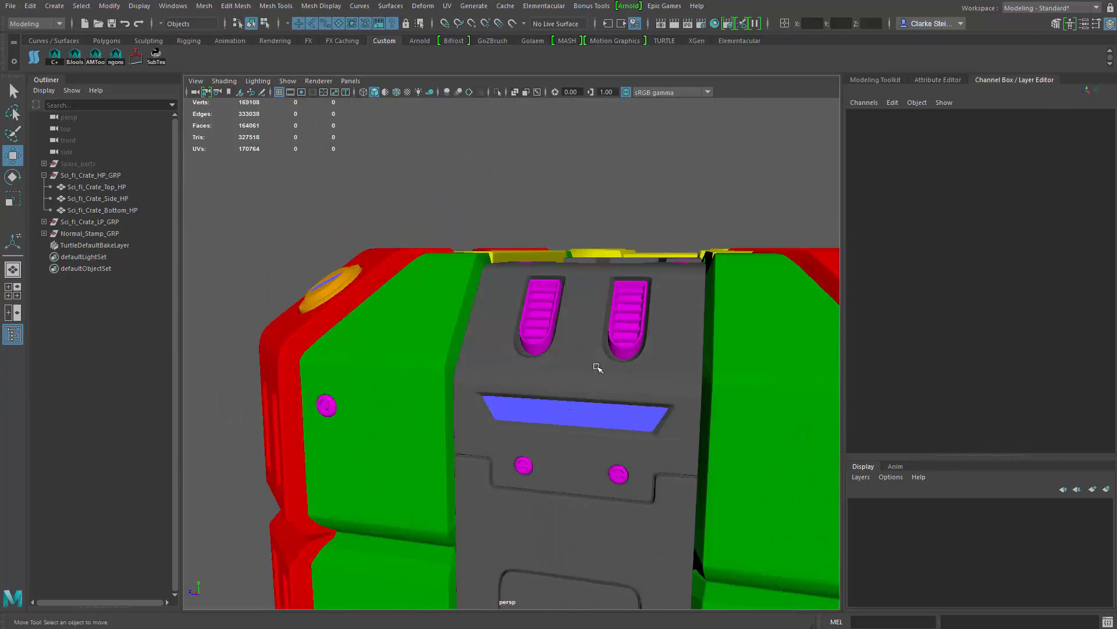
pyautogui.moveTo(597, 368); pyautogui.dragTo(514, 375)
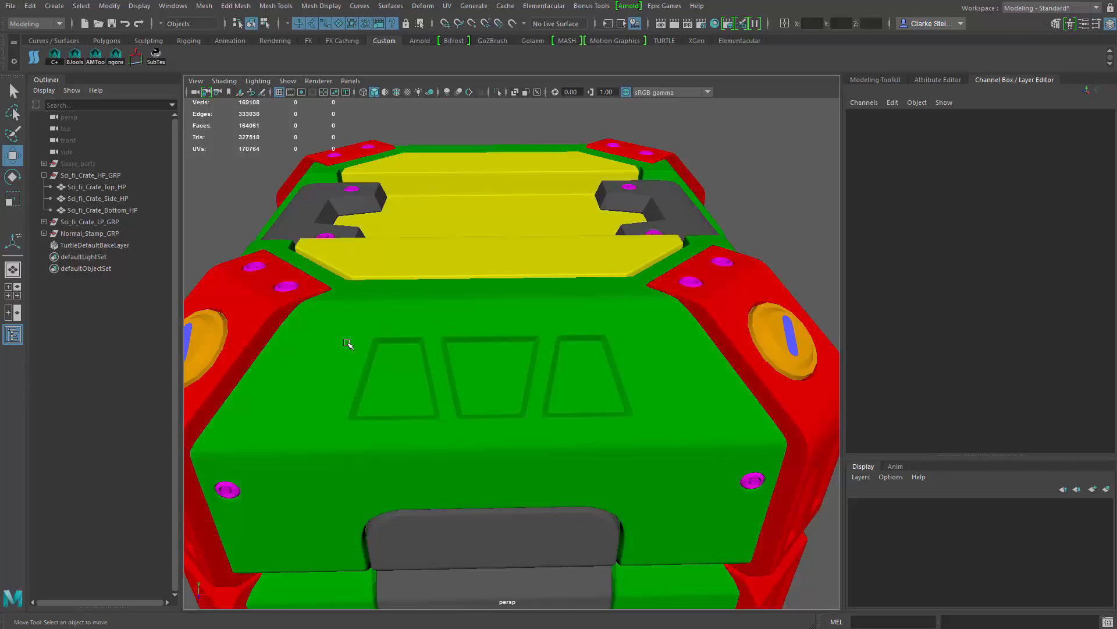
pyautogui.moveTo(415, 328)
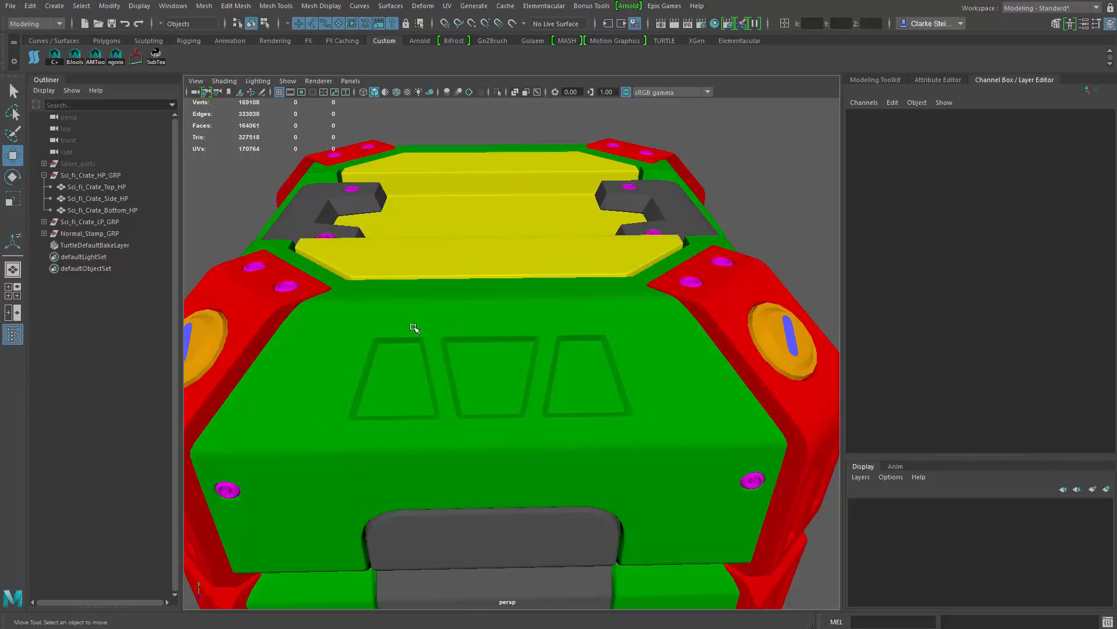
pyautogui.moveTo(495, 437)
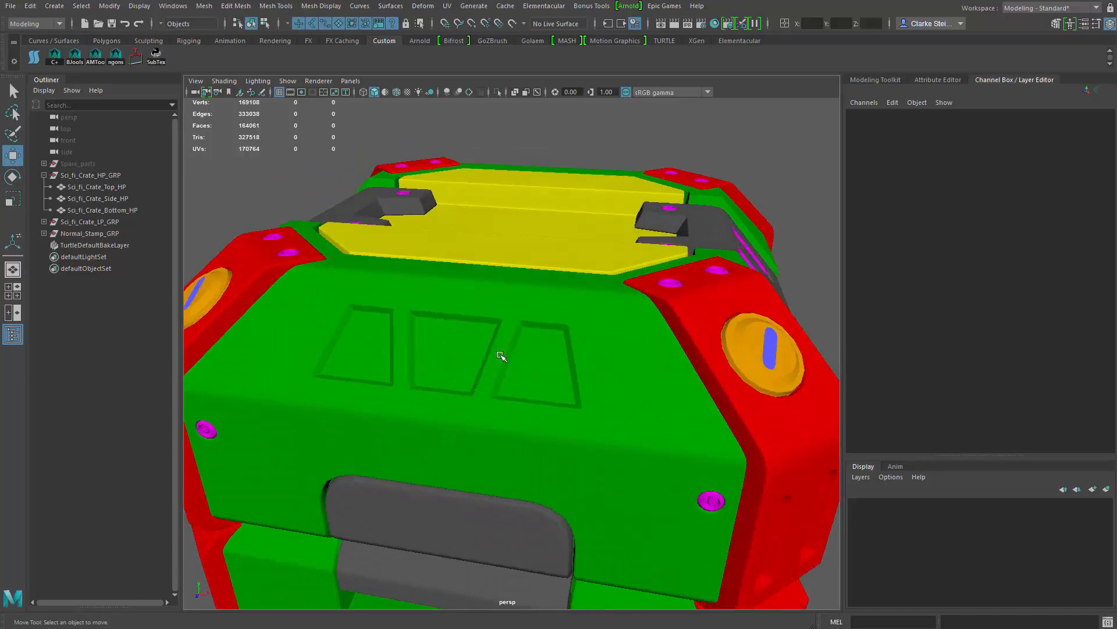
pyautogui.moveTo(502, 356); pyautogui.dragTo(656, 377)
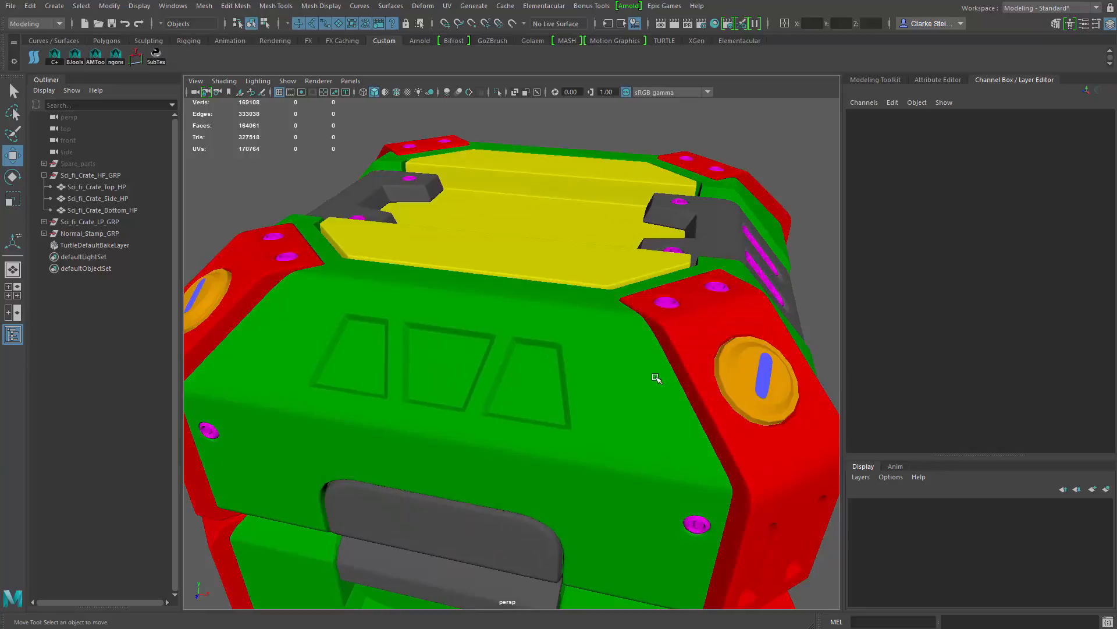
pyautogui.moveTo(599, 345)
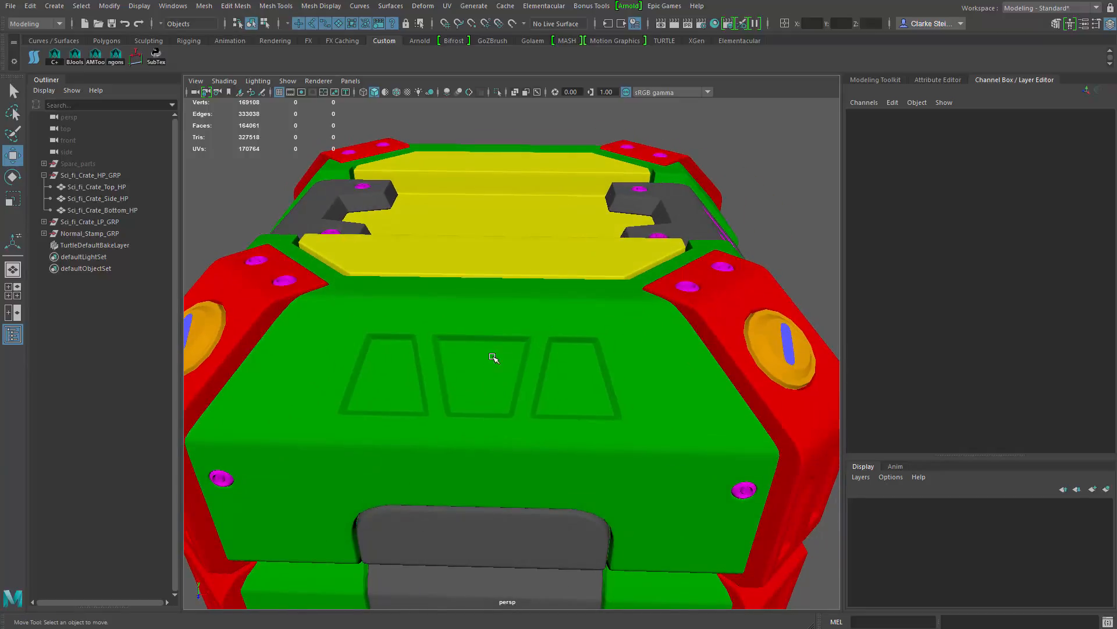
# Step: Set Sci_fi_Crate_Top_HP smoothing Divisions to 0 and select faces around the three recessed panels
pyautogui.click(95, 186)
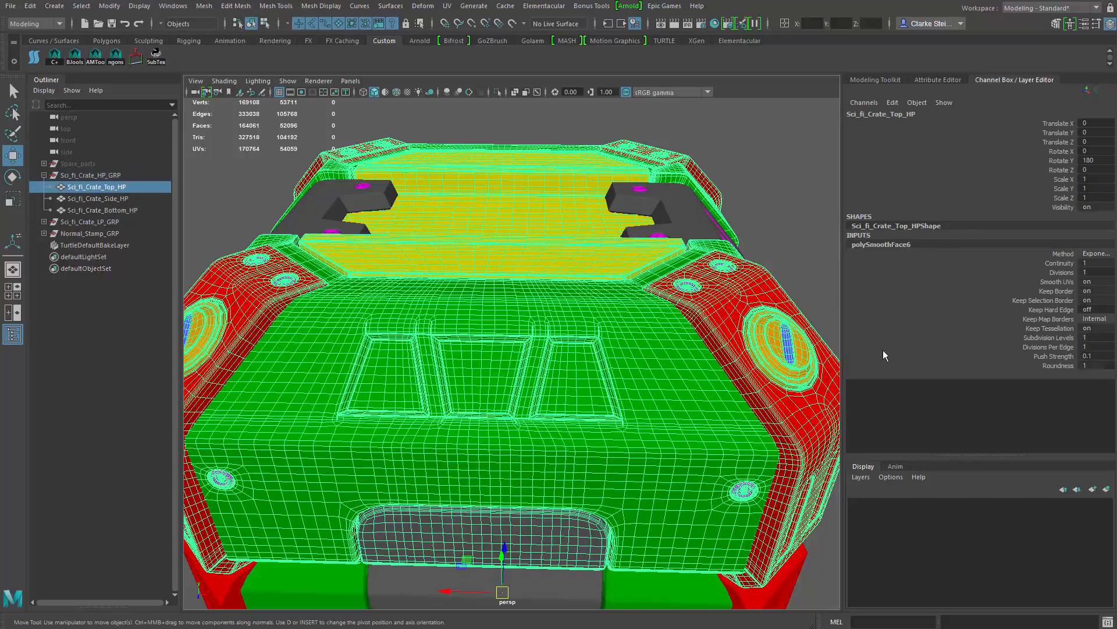
pyautogui.moveTo(1067, 371)
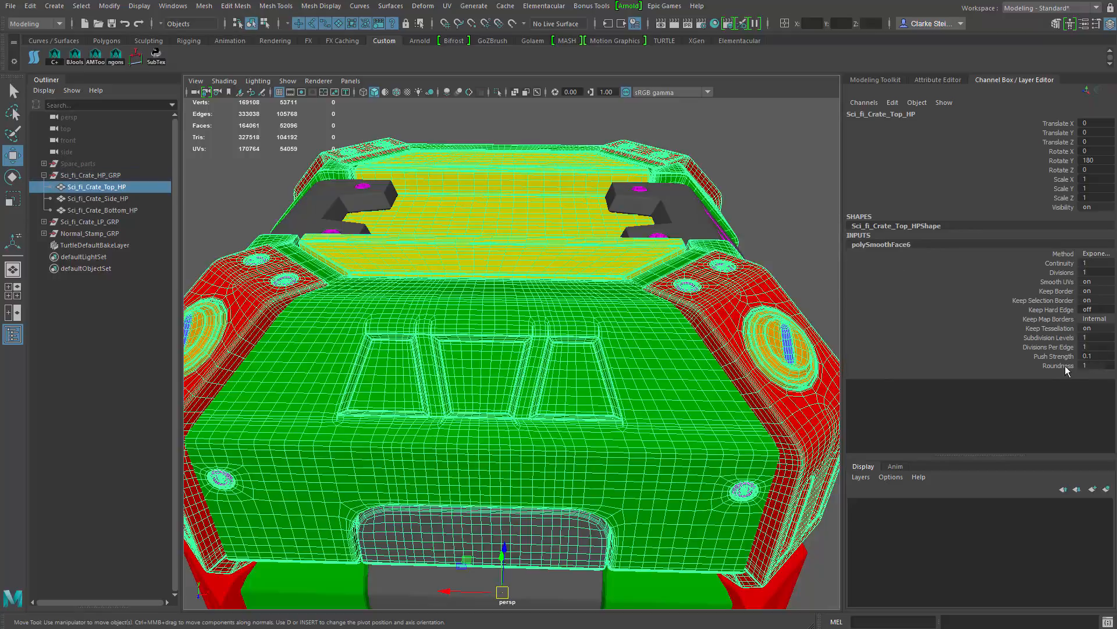
pyautogui.click(1098, 273)
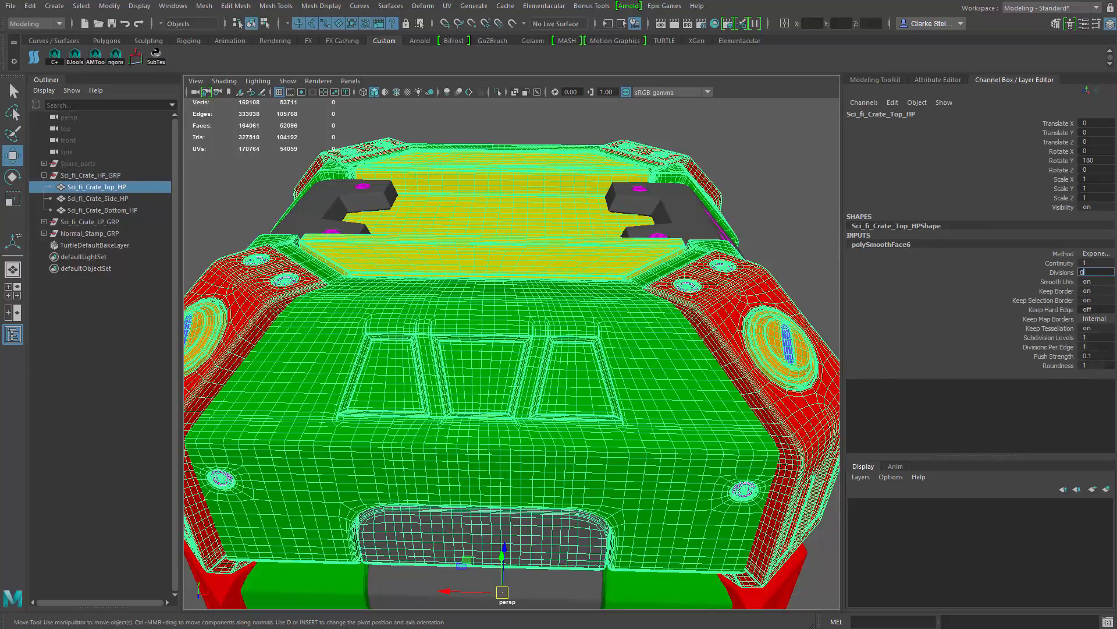
pyautogui.write('0')
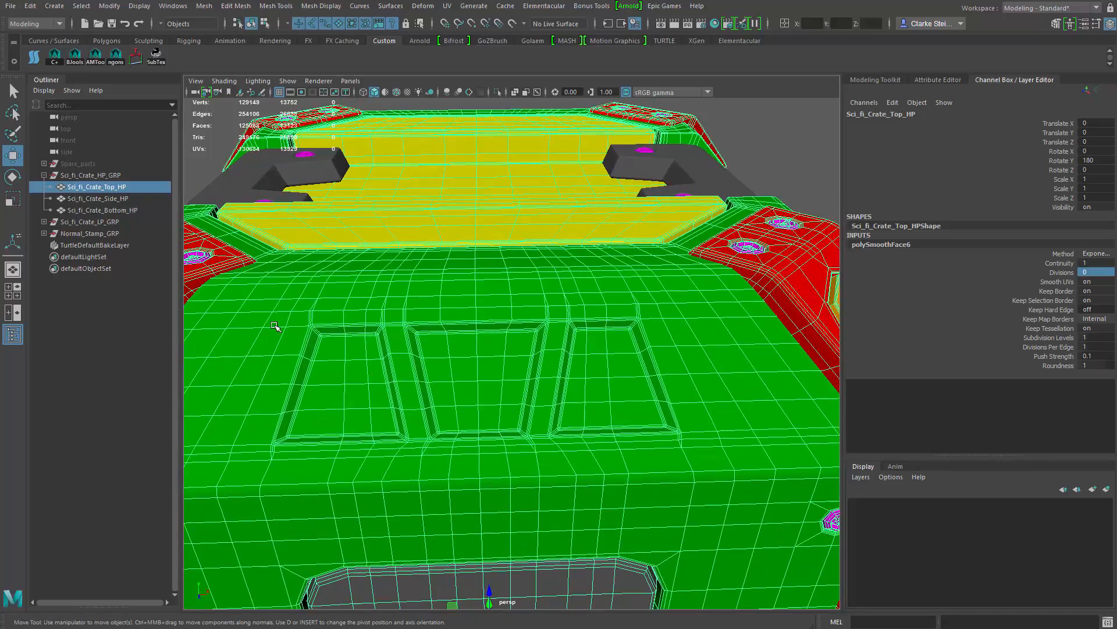
pyautogui.rightClick(273, 333)
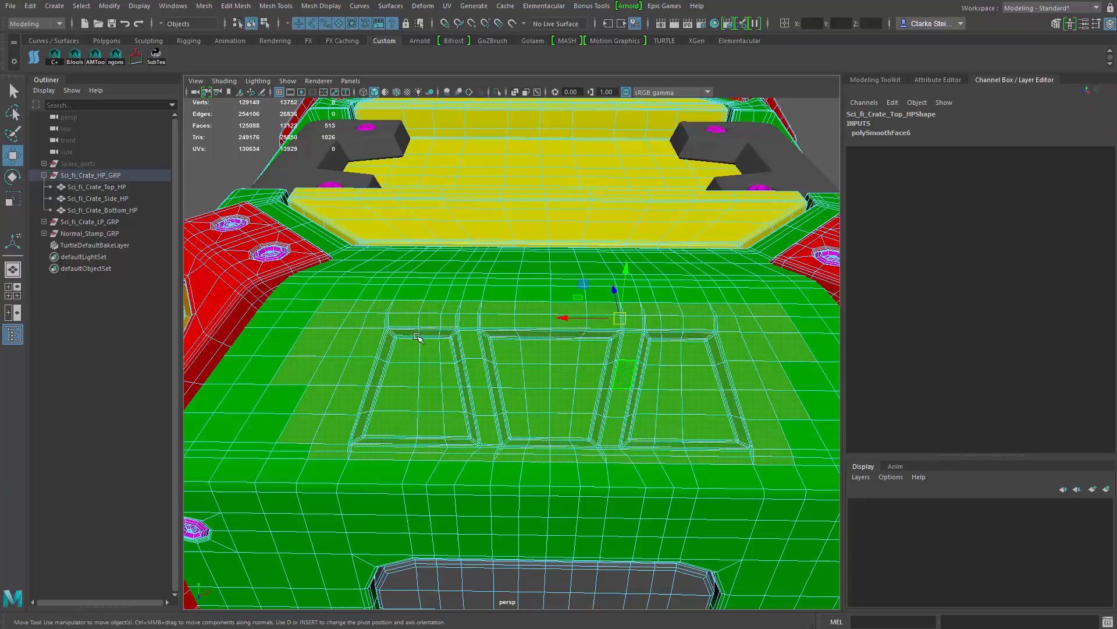
pyautogui.click(355, 308)
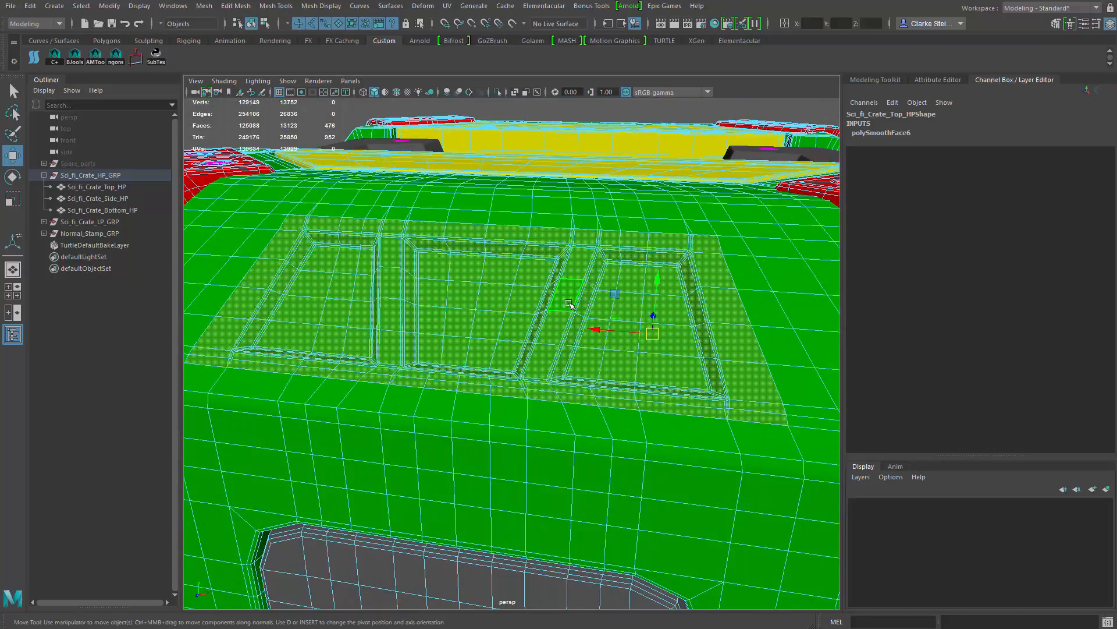
# Step: Duplicate the selected recessed-panel faces into new polySurface objects with Edit Mesh > Duplicate
pyautogui.click(203, 5)
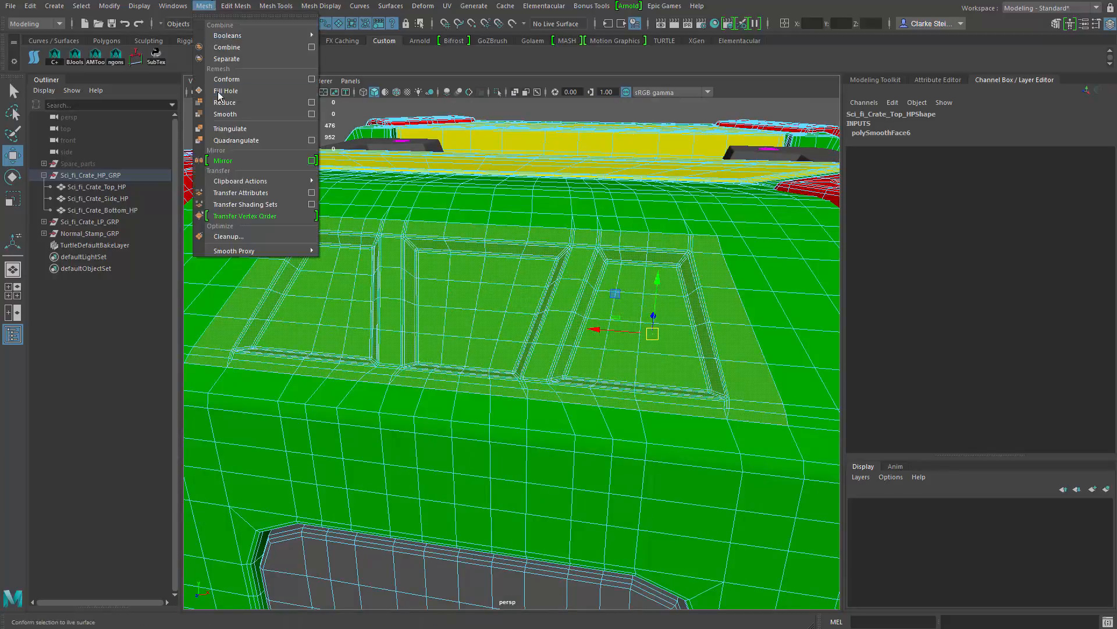
pyautogui.click(235, 6)
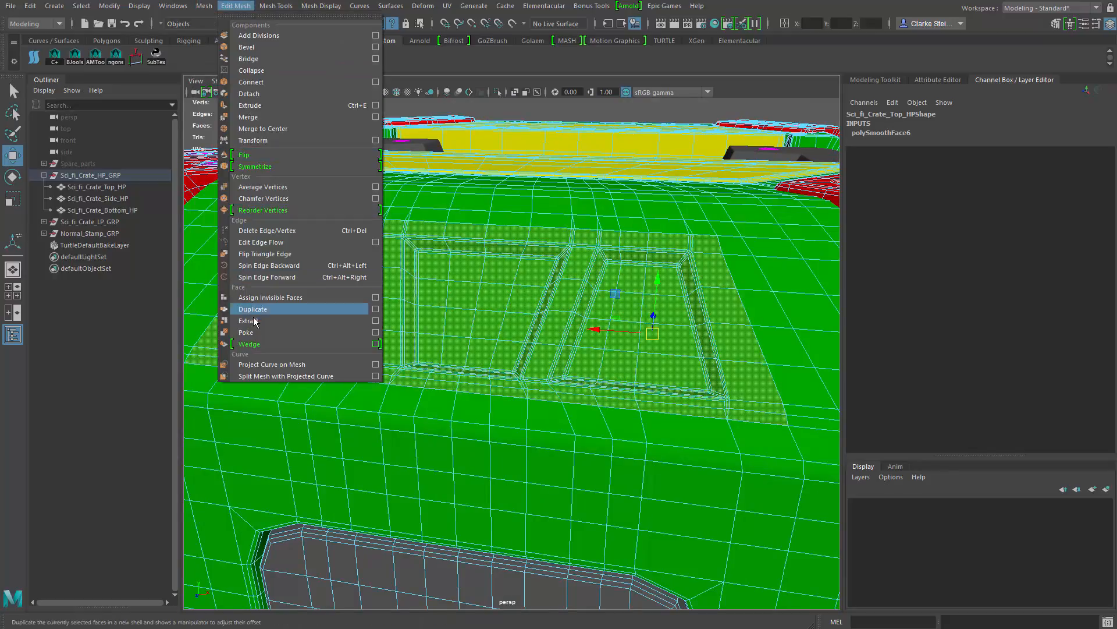
pyautogui.click(253, 309)
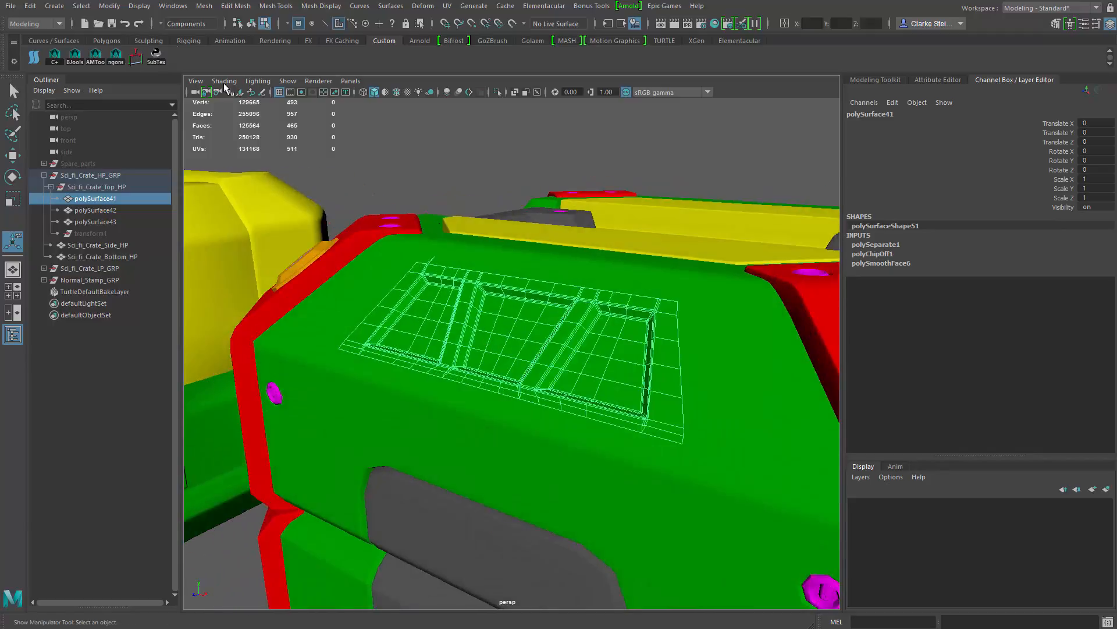
# Step: Raise the duplicated panel piece along Y with the Move tool
pyautogui.click(109, 6)
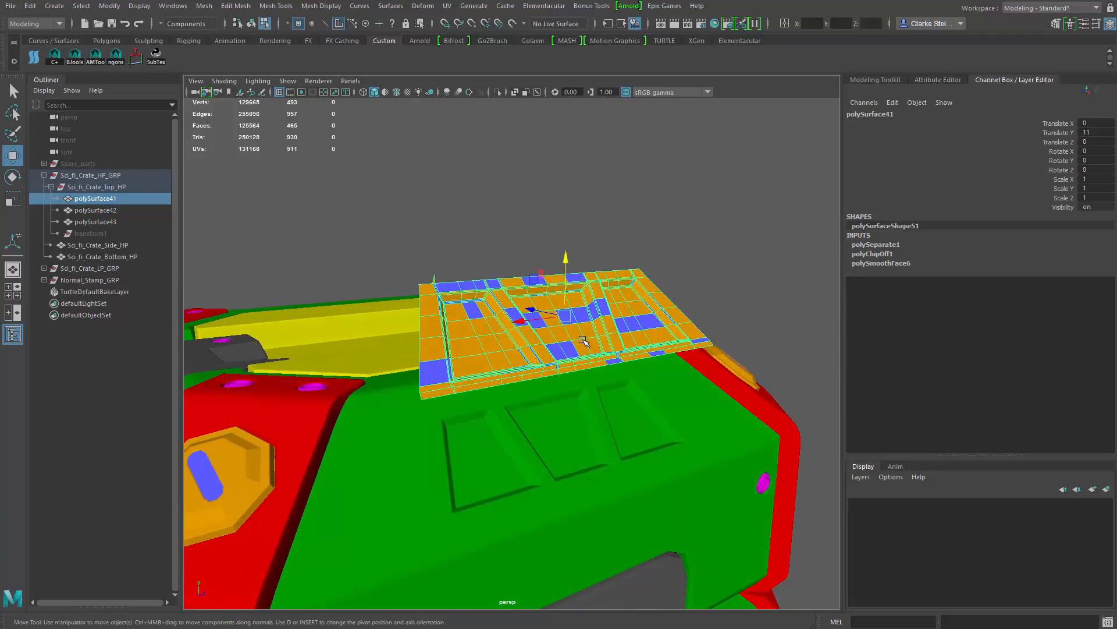
pyautogui.rightClick(583, 340)
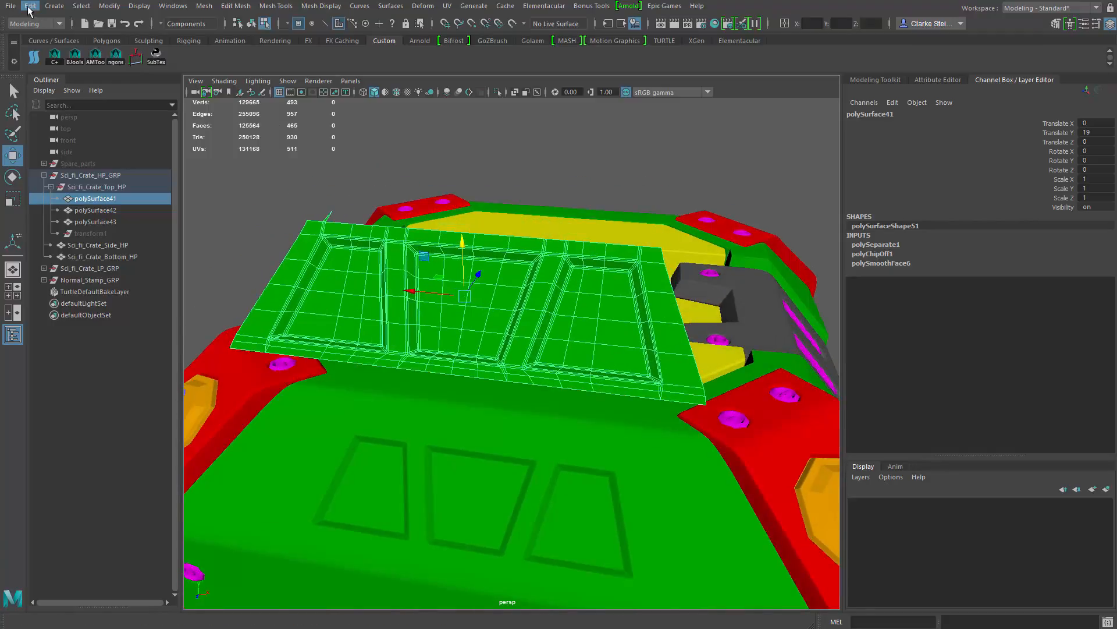
# Step: Delete the panel piece's construction history, apply Mesh > Smooth, and select it
pyautogui.click(30, 6)
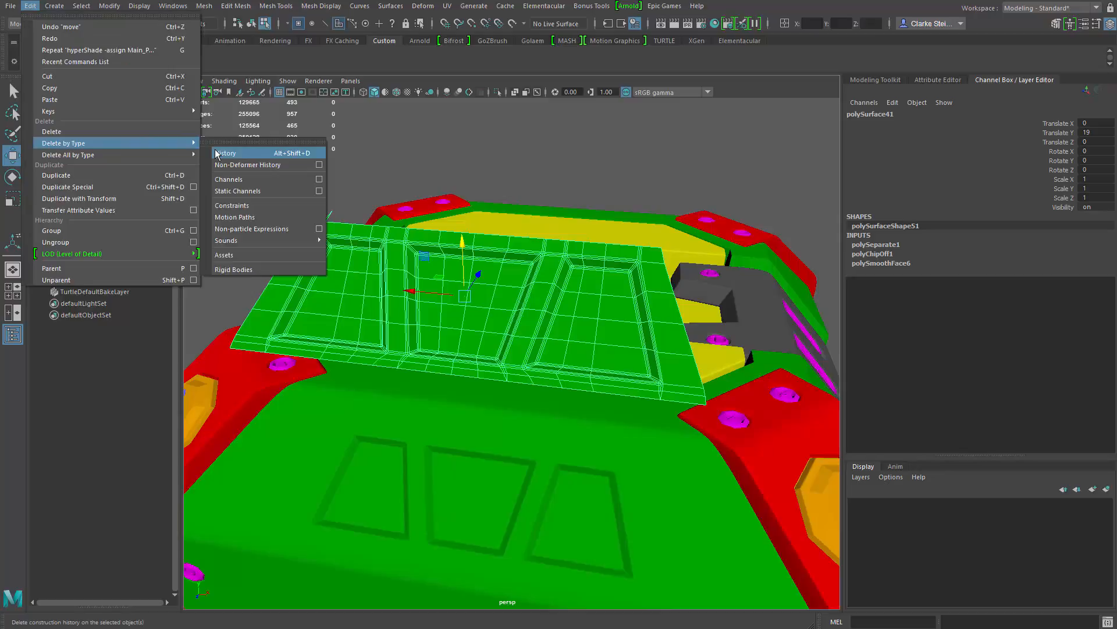
pyautogui.click(203, 6)
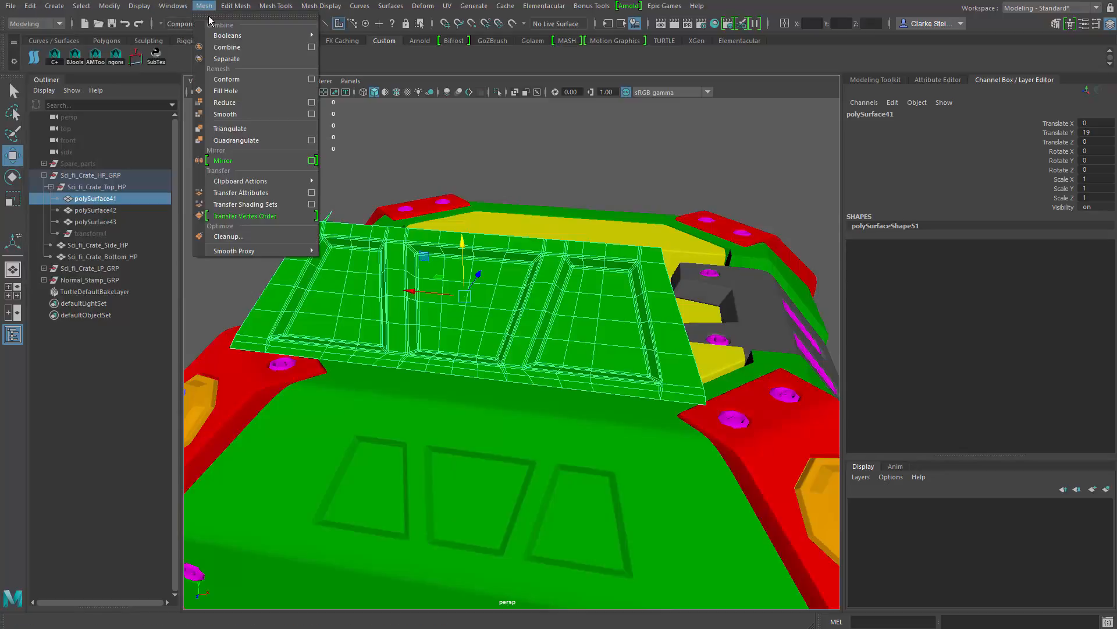
pyautogui.click(224, 114)
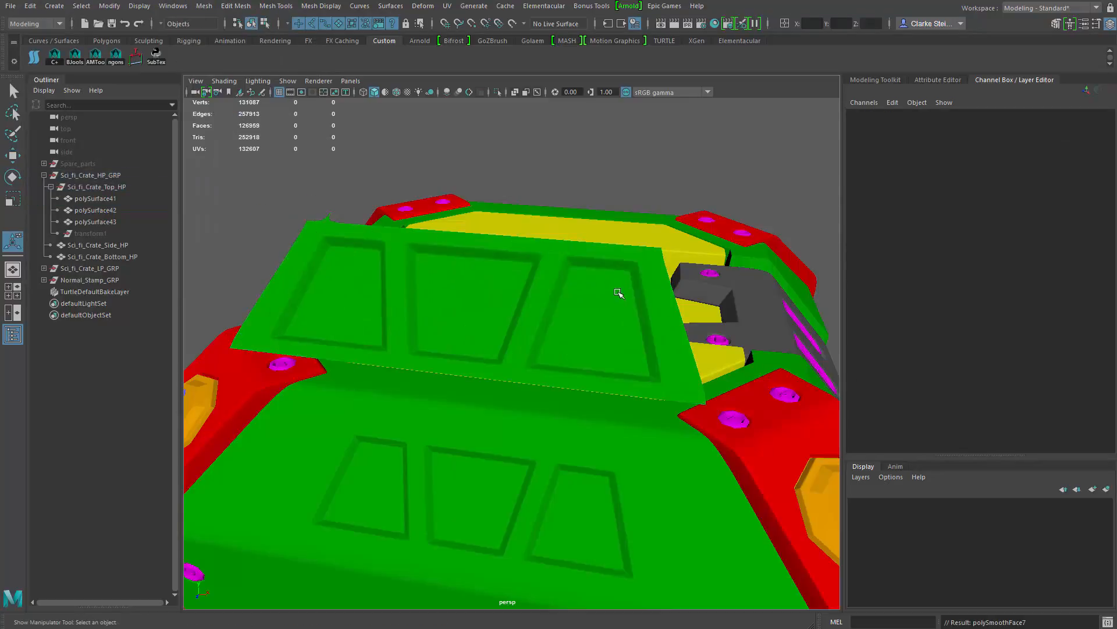
pyautogui.click(94, 198)
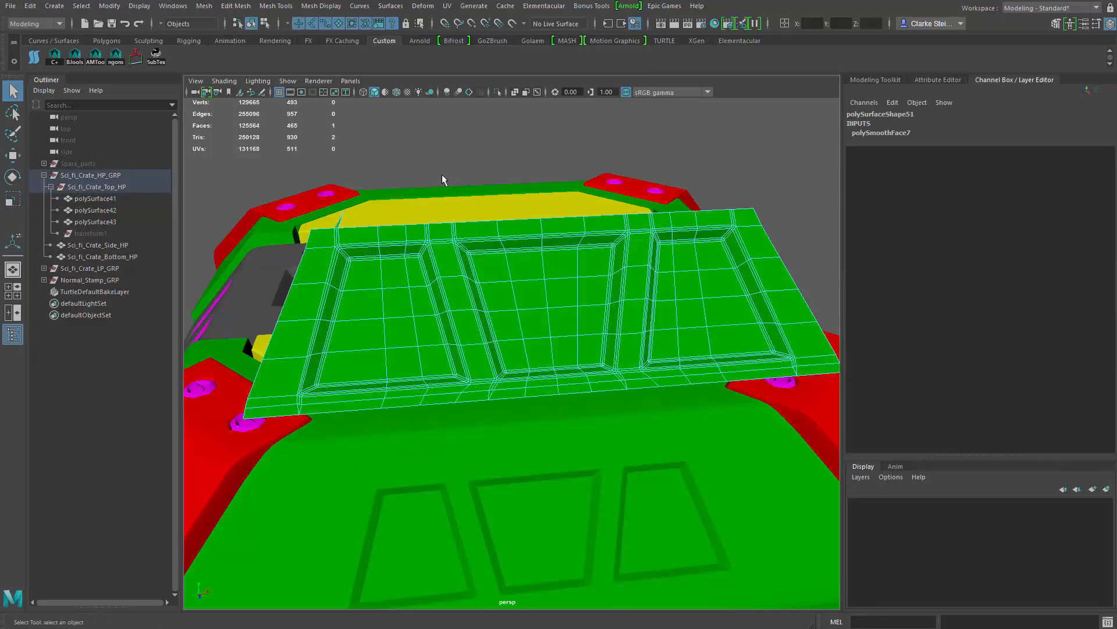
# Step: Enter 2 in polySmoothFace7's Divisions field for the panel piece
pyautogui.click(562, 321)
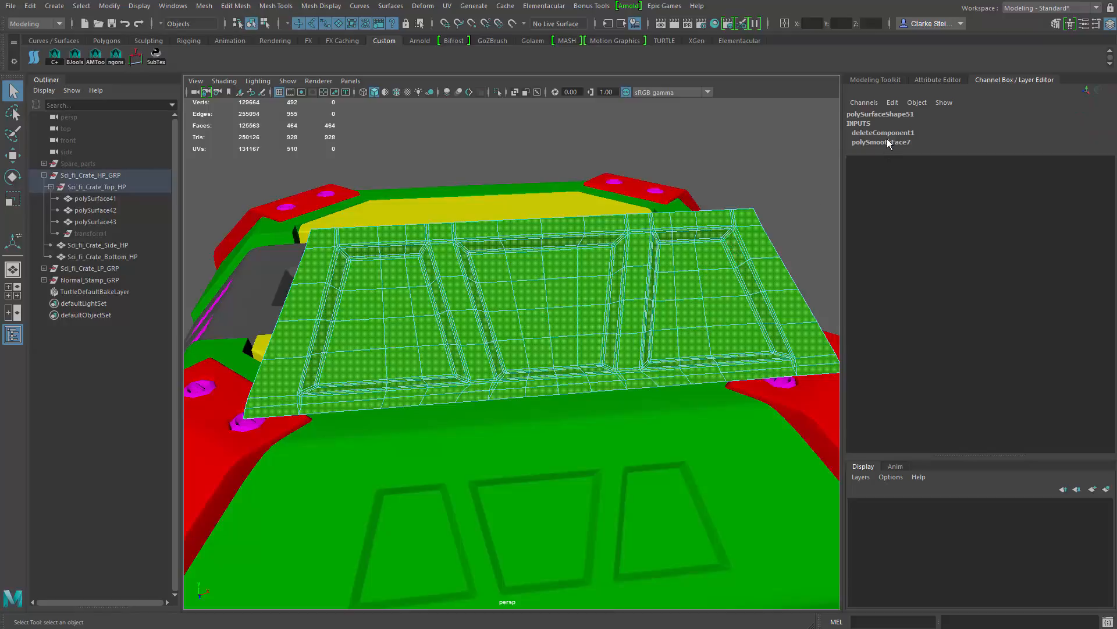
pyautogui.click(881, 142)
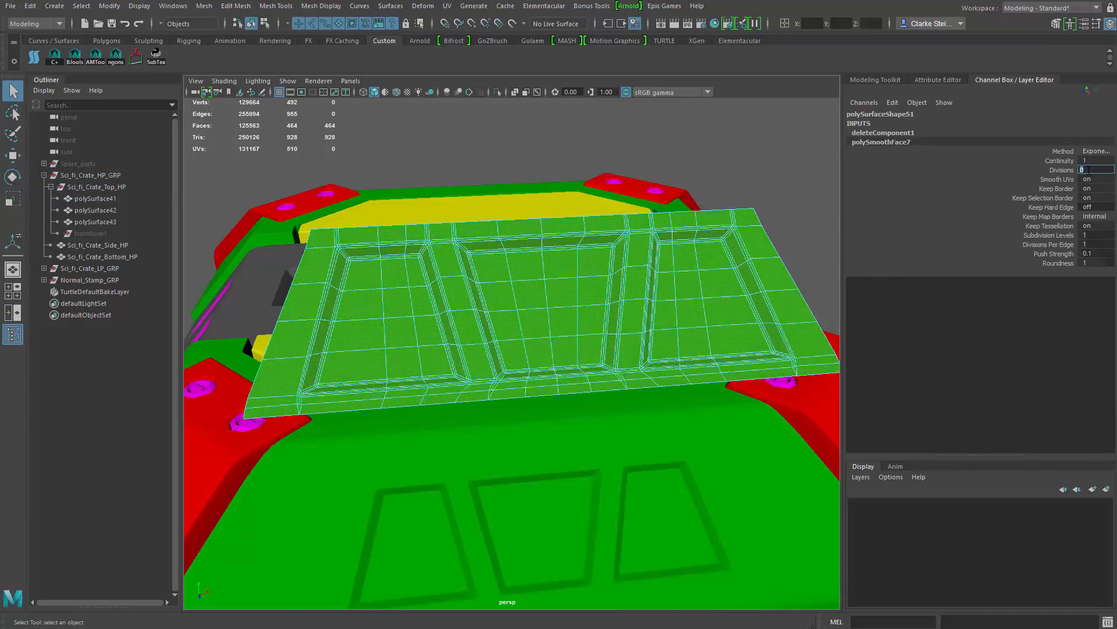
pyautogui.write('2')
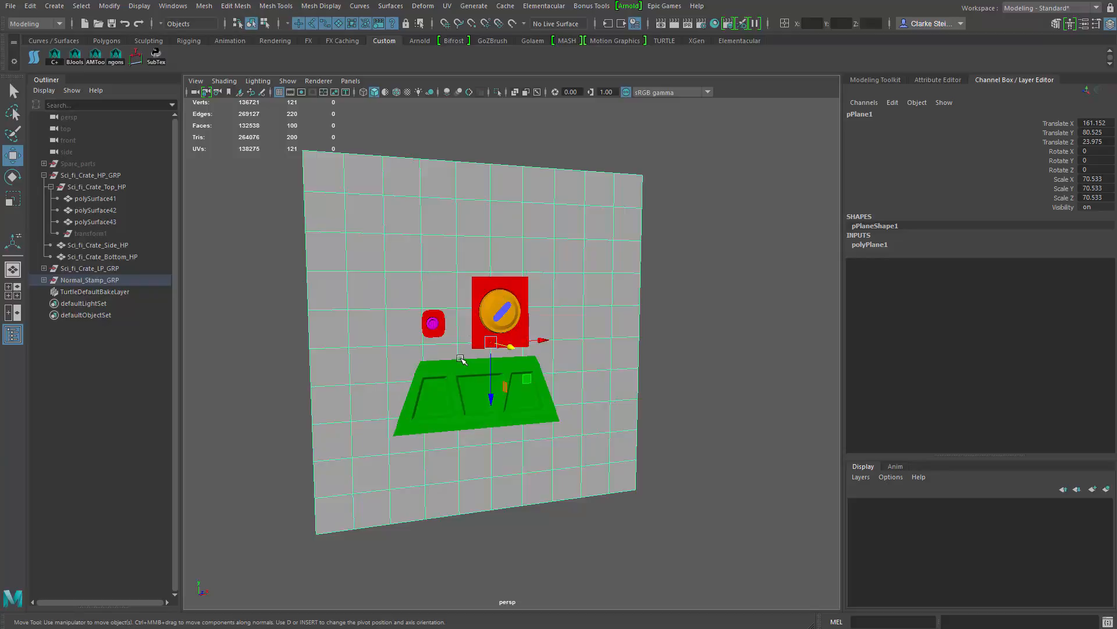
# Step: Drag a detail piece into position in front of the backing plane
pyautogui.moveTo(470, 342); pyautogui.dragTo(509, 435)
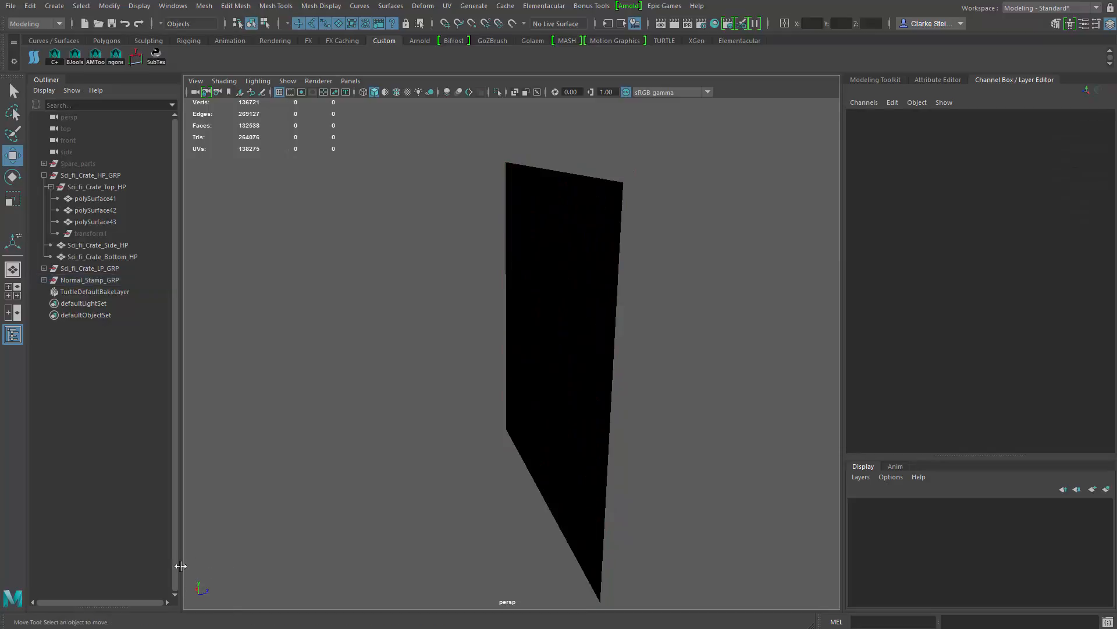
pyautogui.moveTo(534, 337)
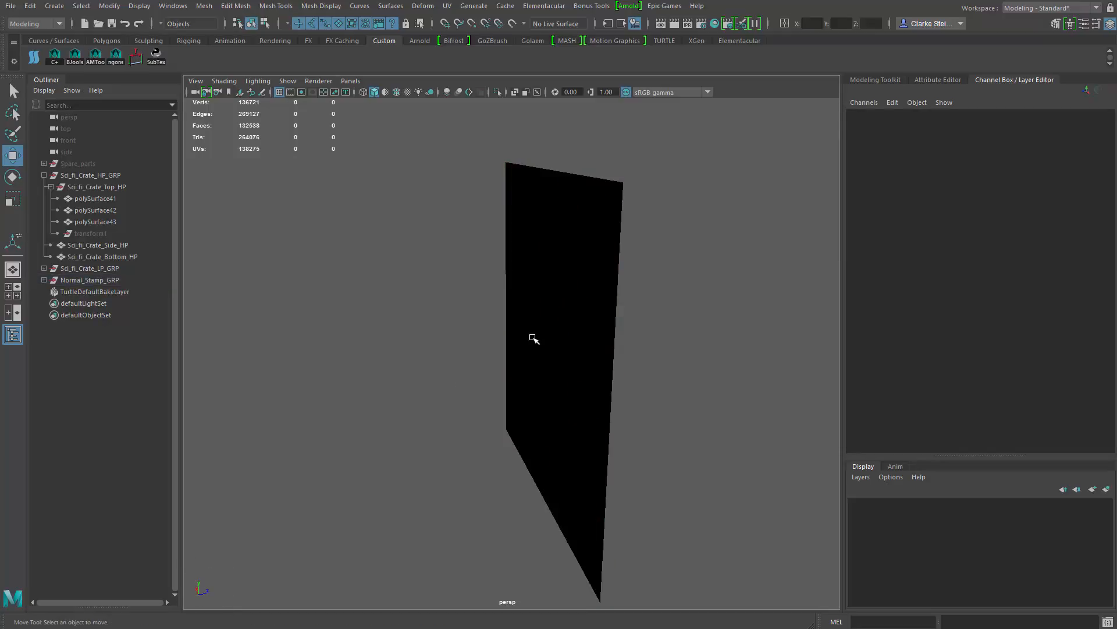
pyautogui.moveTo(200, 595)
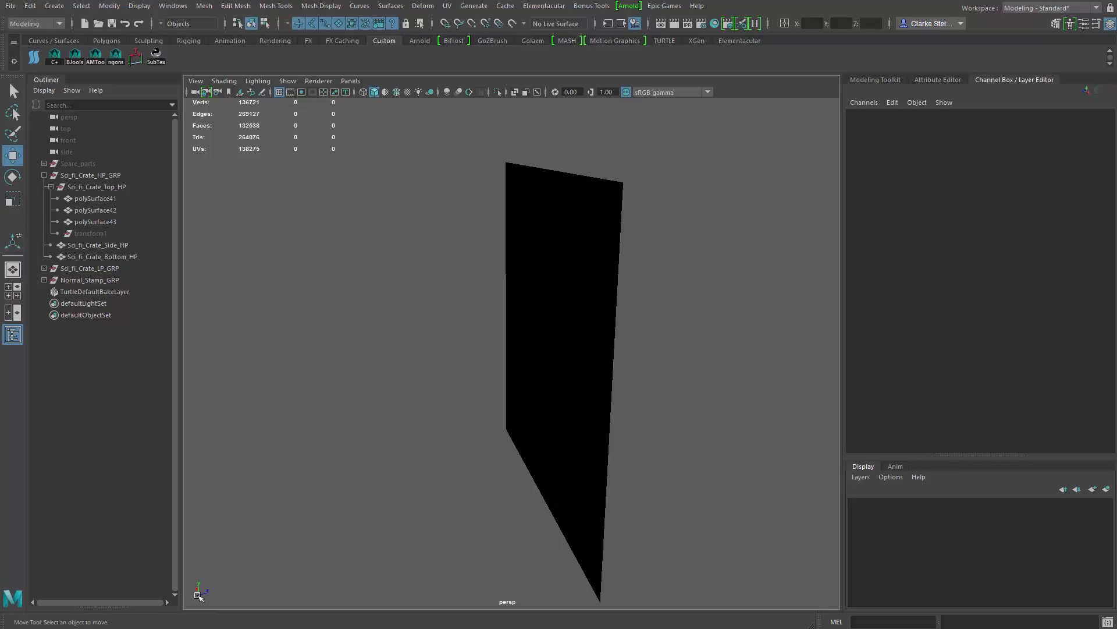
# Step: Orbit to face the green panel and red button pieces head-on, then dolly in
pyautogui.moveTo(562, 305); pyautogui.dragTo(563, 304)
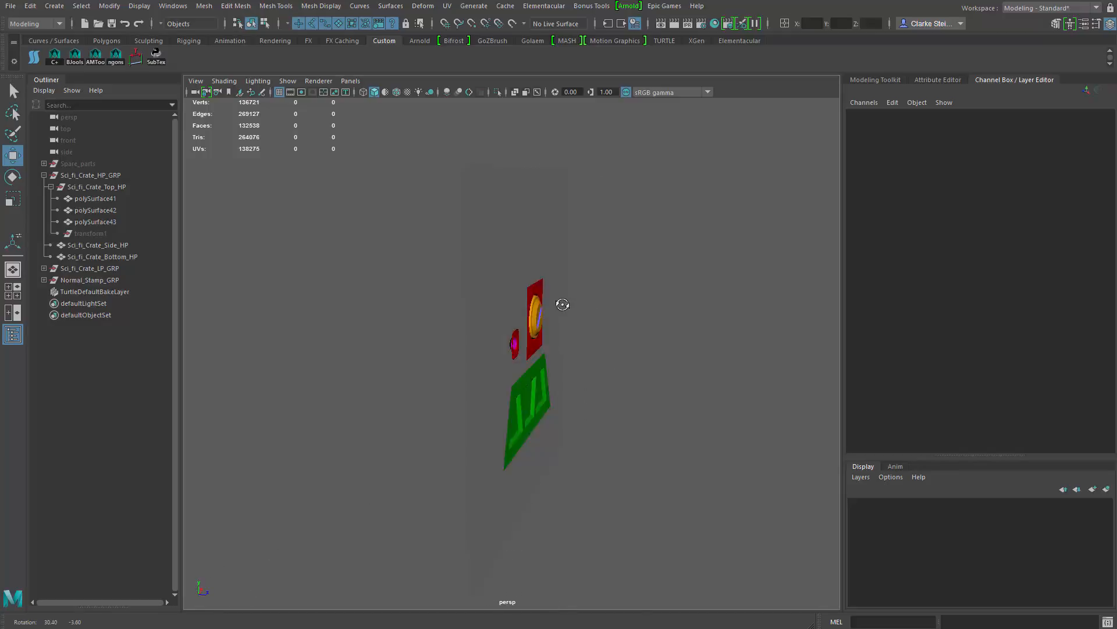
pyautogui.scroll(-3)
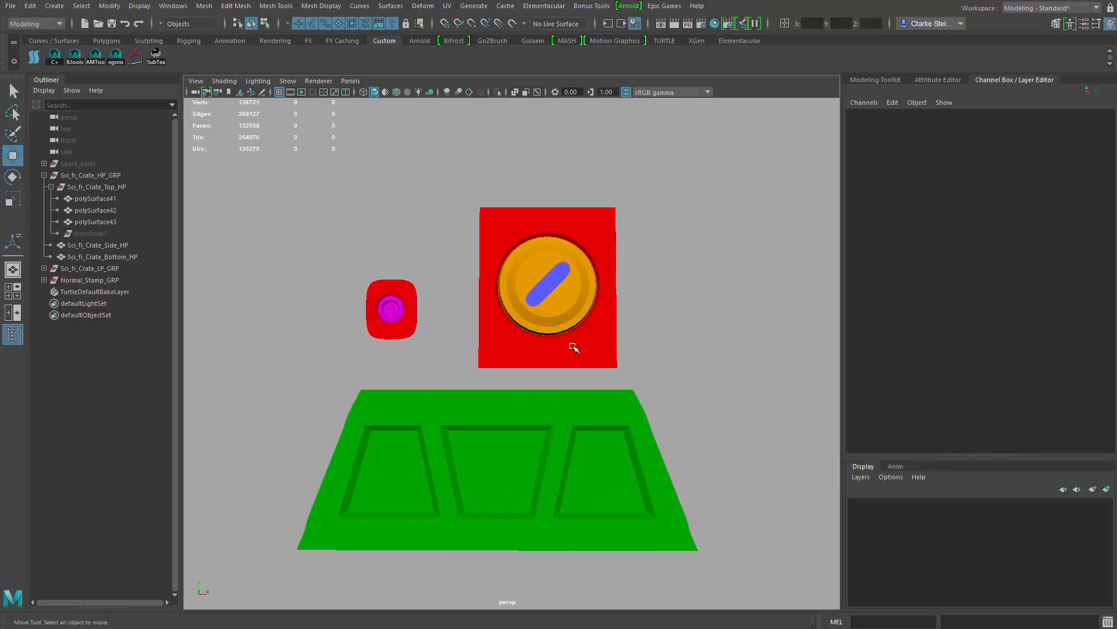
pyautogui.moveTo(530, 188)
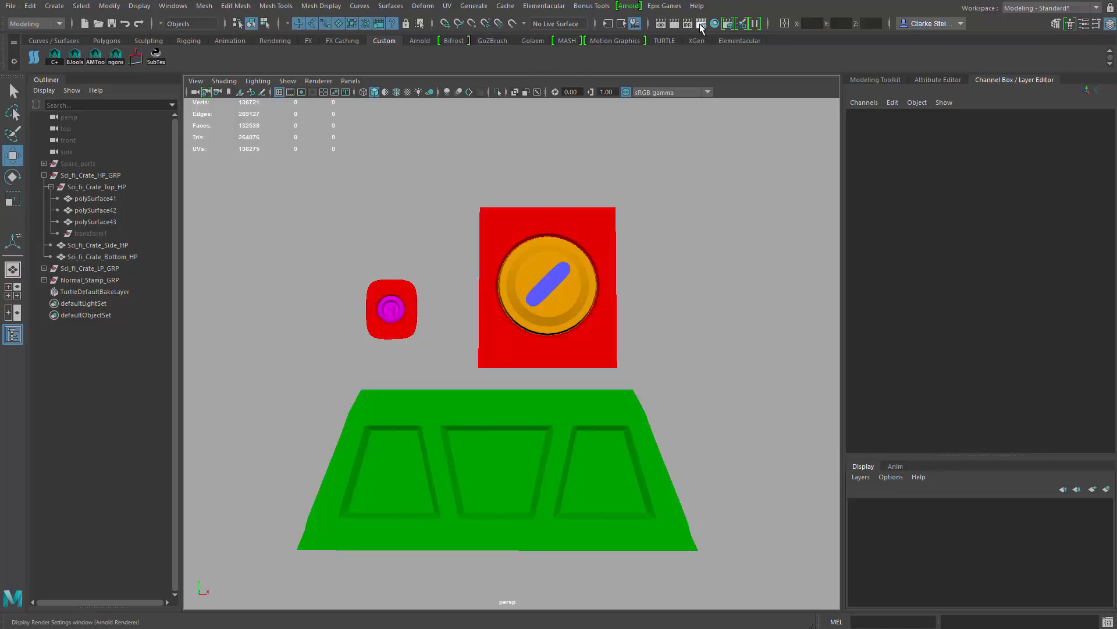
pyautogui.moveTo(701, 23)
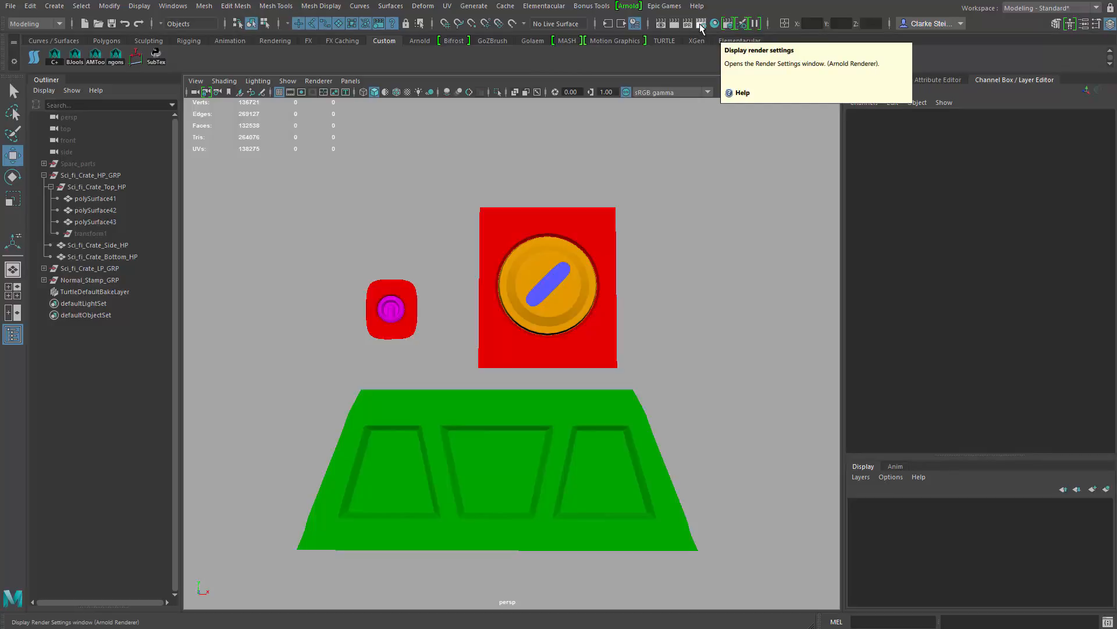
# Step: In Render Settings, keep Arnold and choose the 1k_Square (1024×1024) image size preset
pyautogui.click(699, 23)
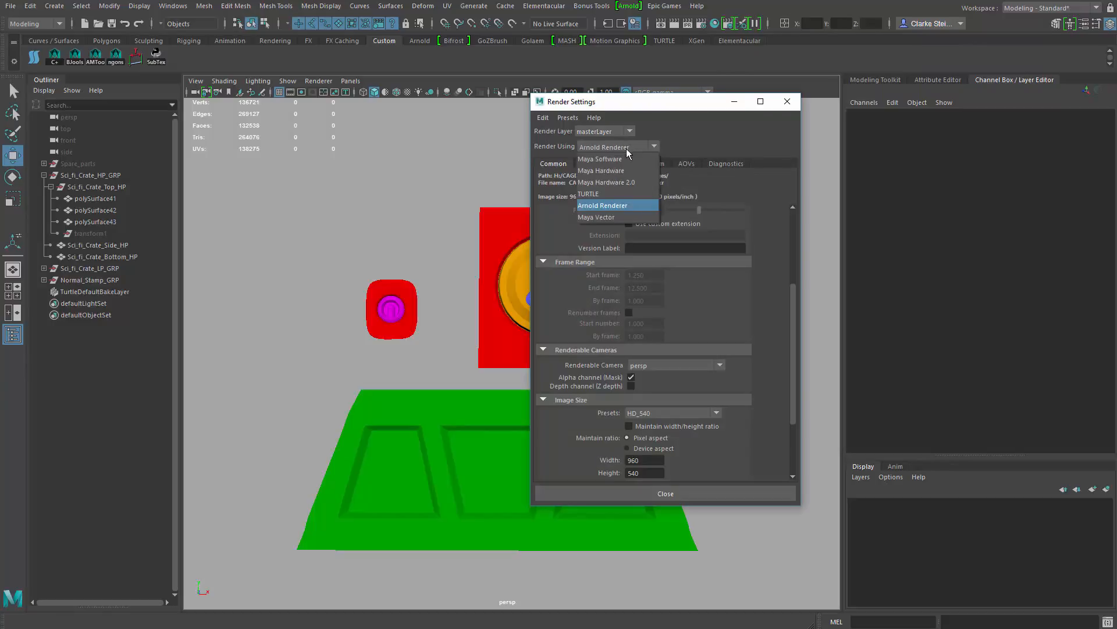
pyautogui.click(603, 205)
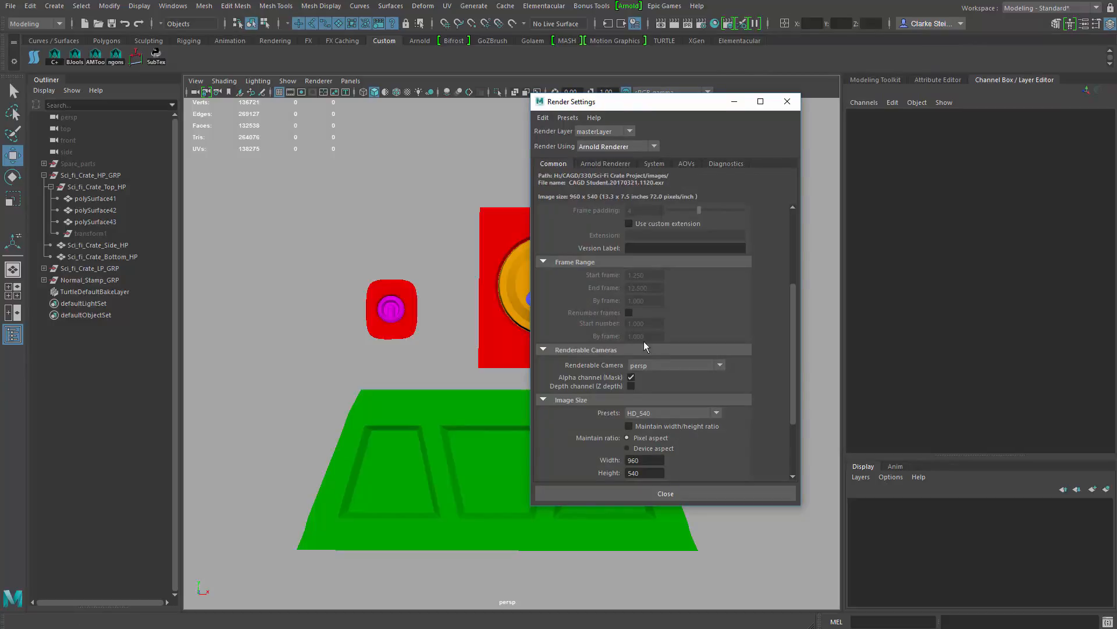
pyautogui.scroll(-3)
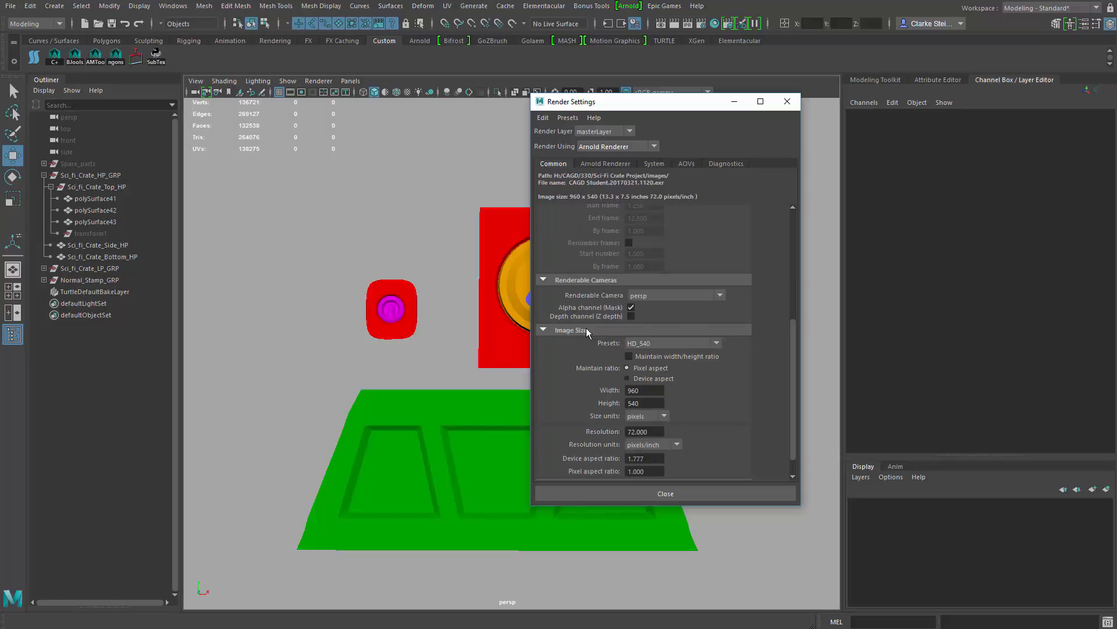
pyautogui.click(716, 343)
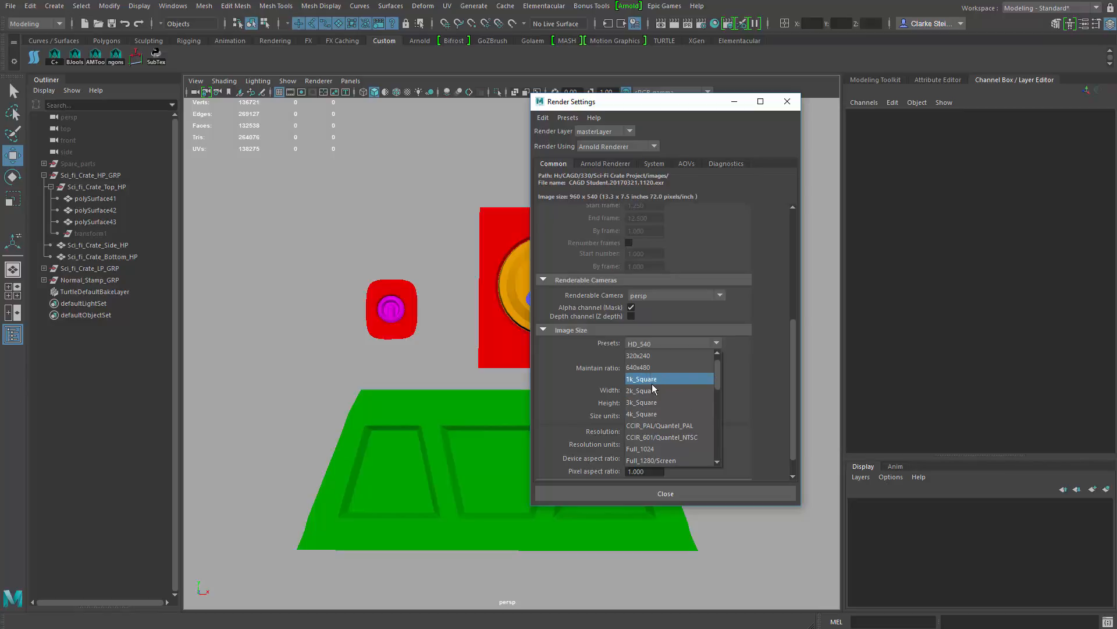
pyautogui.moveTo(660, 385)
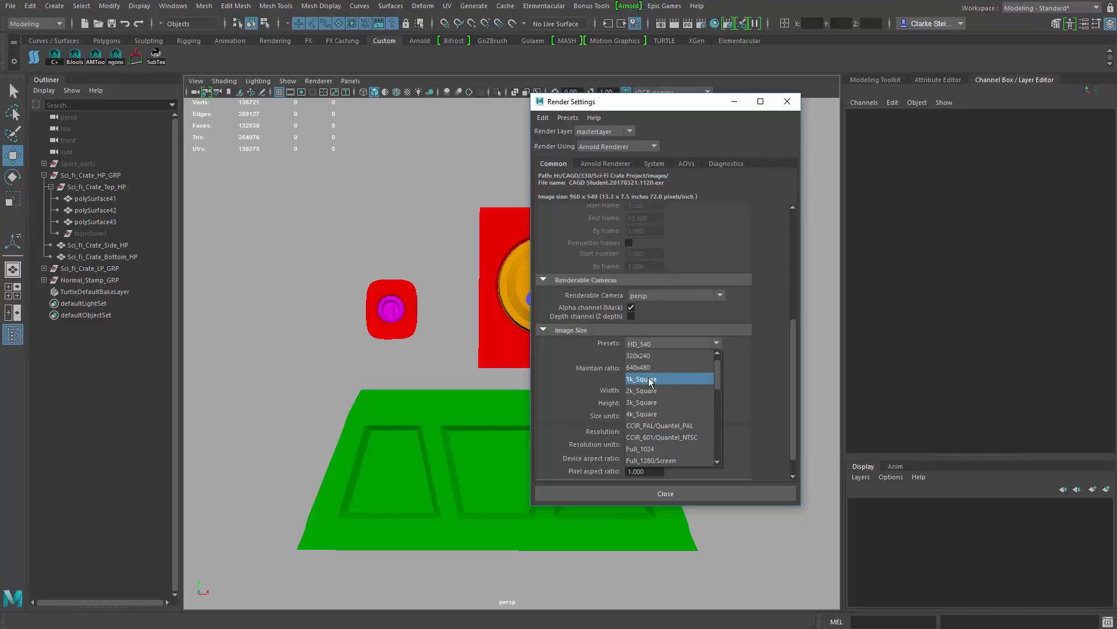
pyautogui.click(641, 378)
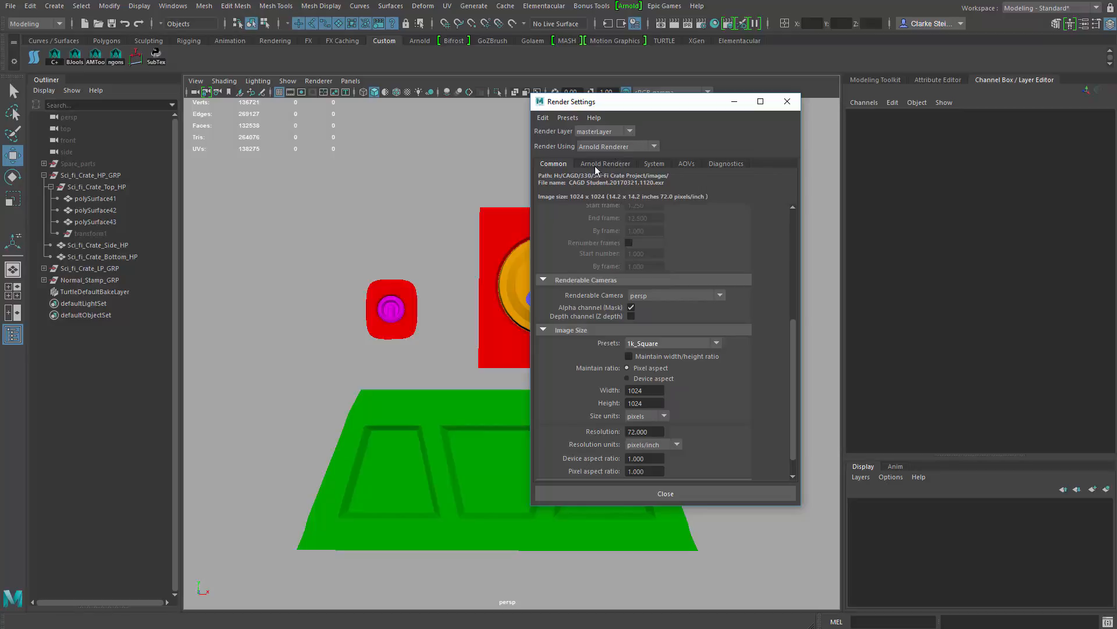
# Step: View the Arnold Renderer sampling settings, then close Render Settings
pyautogui.click(606, 163)
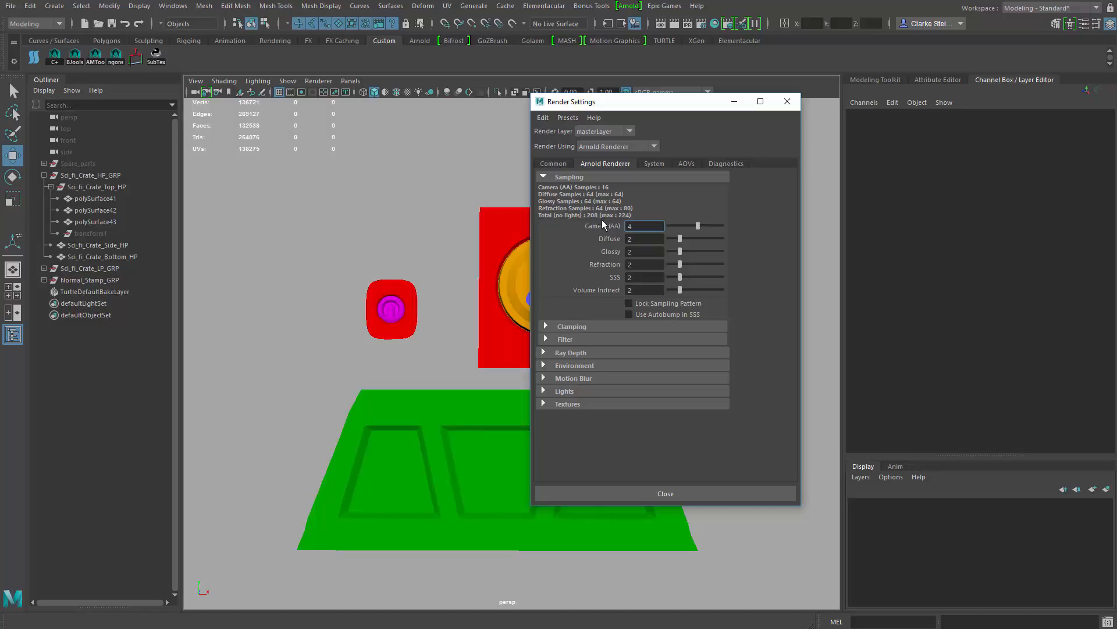
pyautogui.click(642, 226)
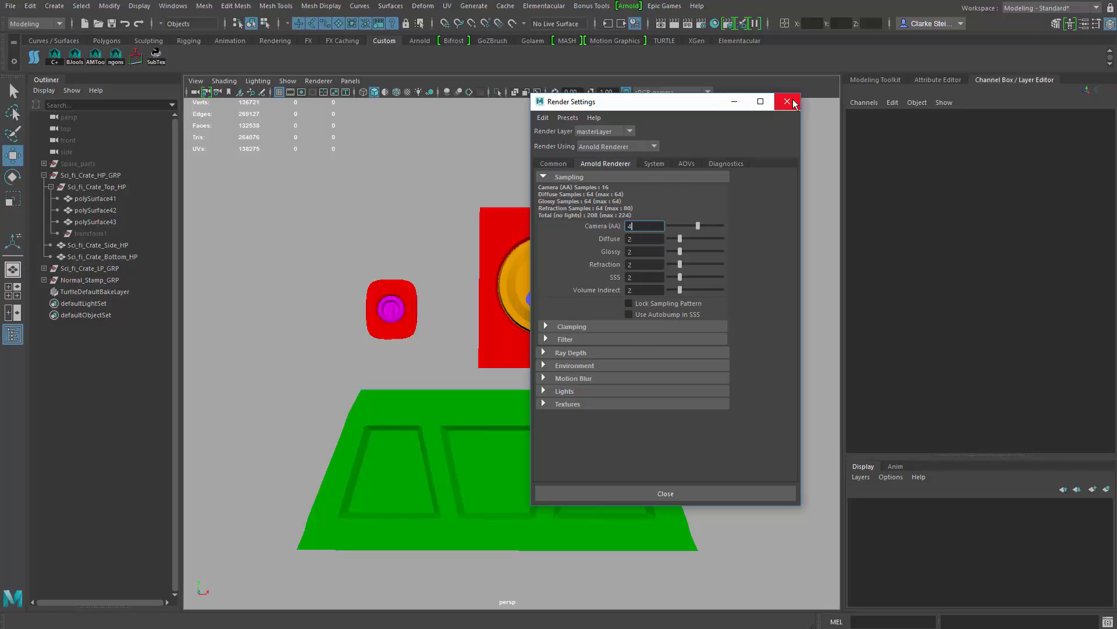
pyautogui.click(786, 101)
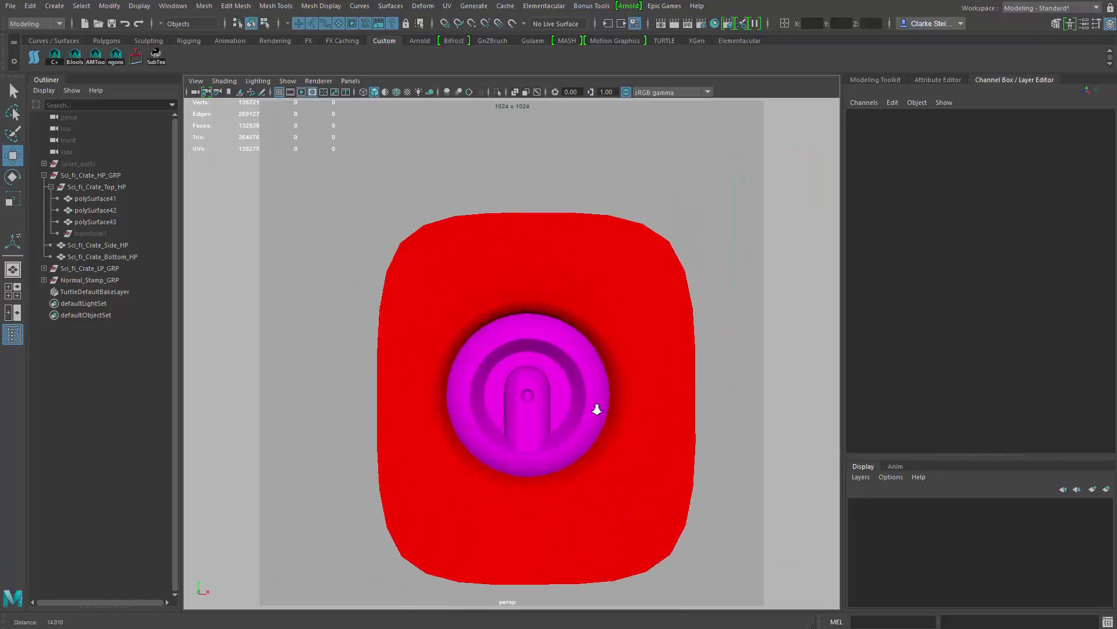
# Step: Dolly in until the magenta button nearly fills the 1024×1024 frame height
pyautogui.scroll(-3)
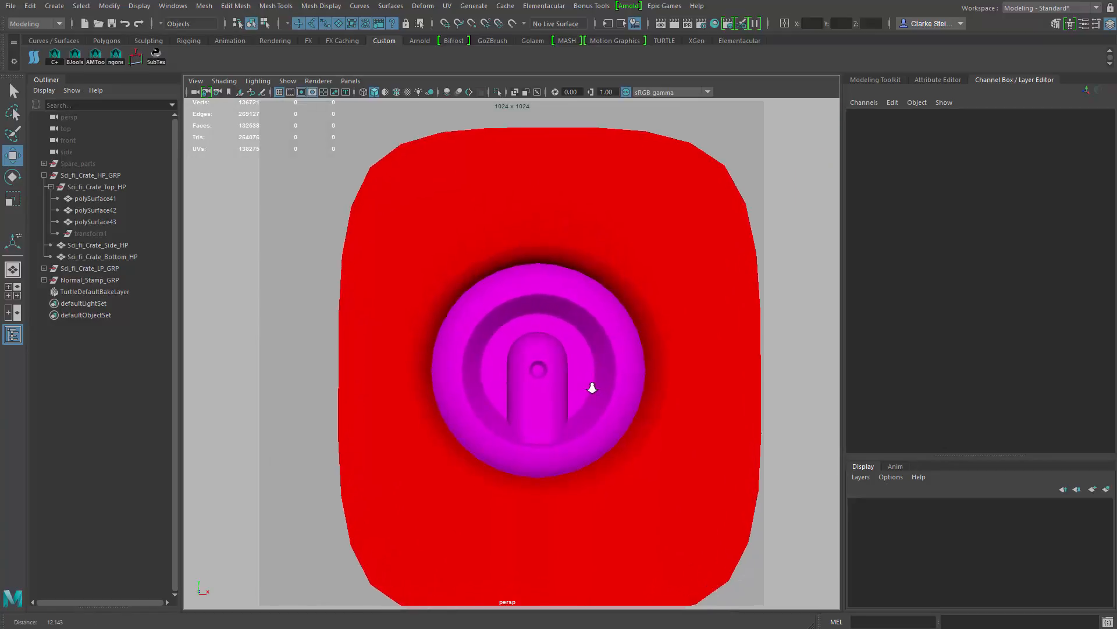